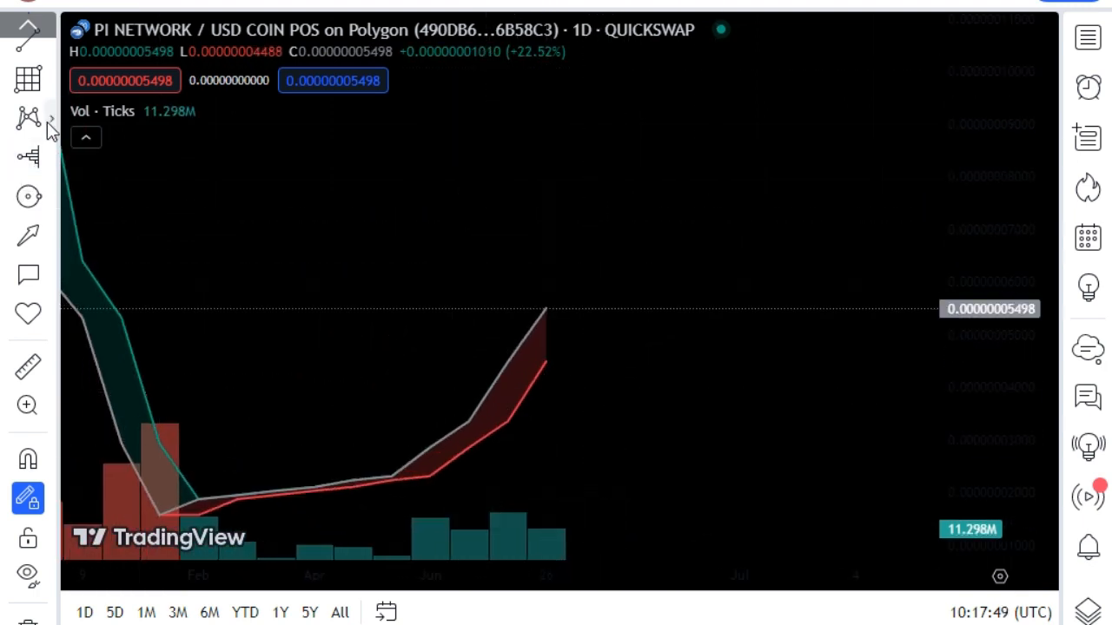
# Step: Open the chart pattern drawing tools to begin the ABCD pattern
pyautogui.click(28, 118)
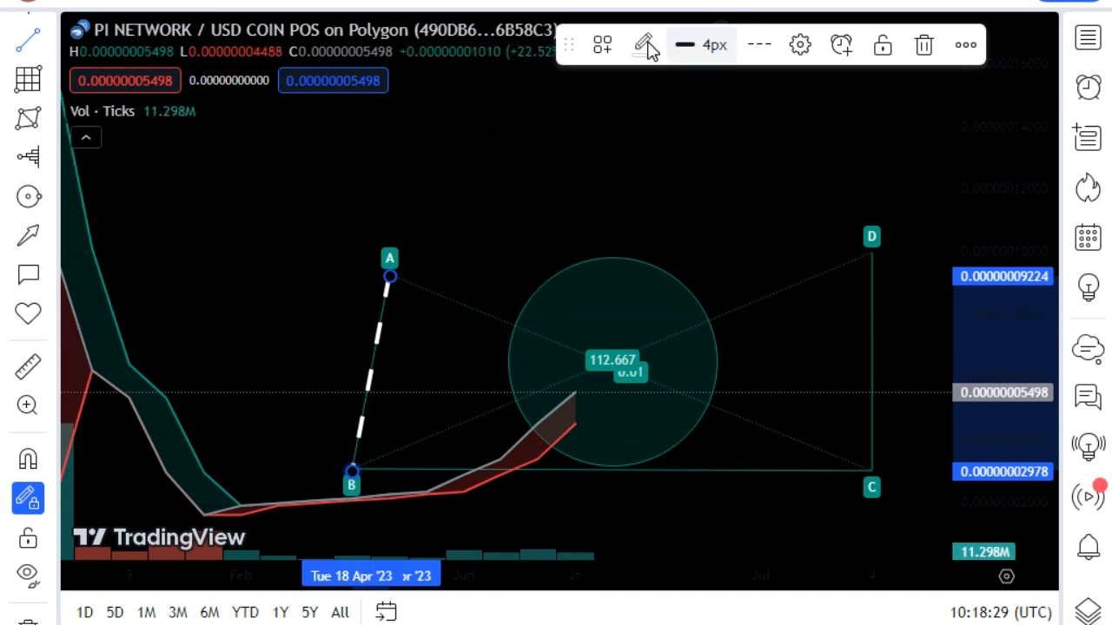
pyautogui.moveTo(425, 276)
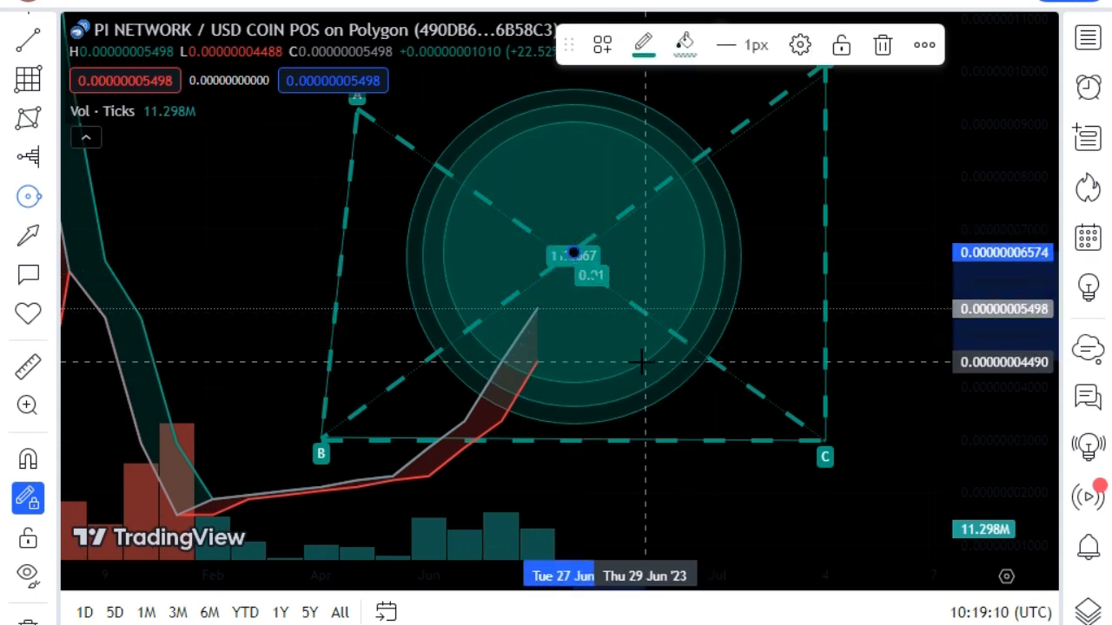
pyautogui.moveTo(634, 334)
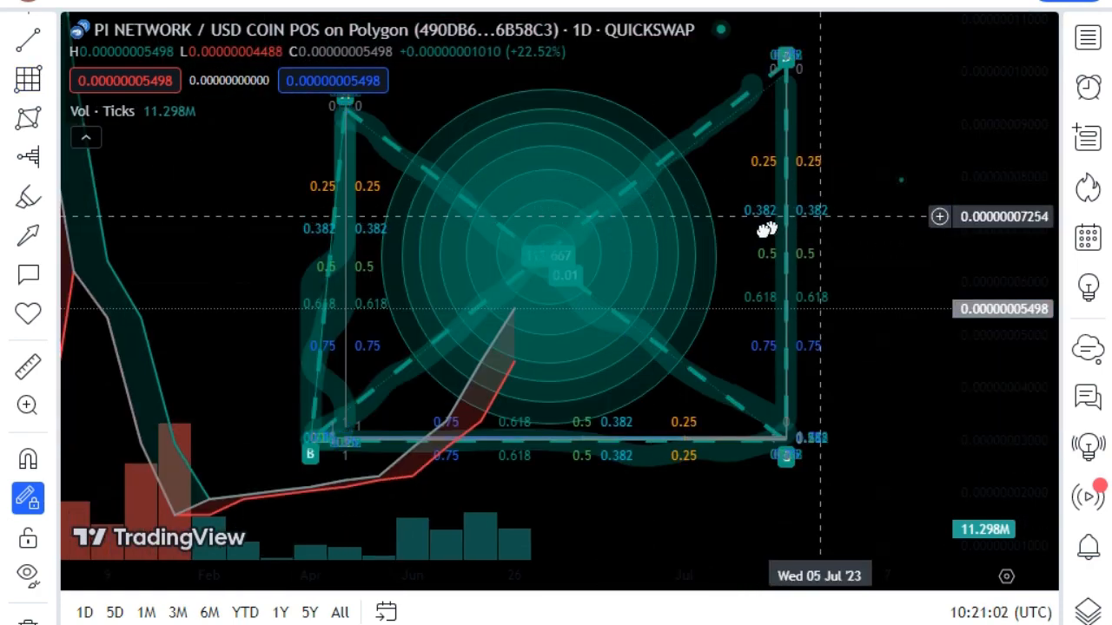
# Step: Pan the chart to show the pattern's base, then open the brushes and shapes list
pyautogui.moveTo(768, 229); pyautogui.dragTo(763, 330)
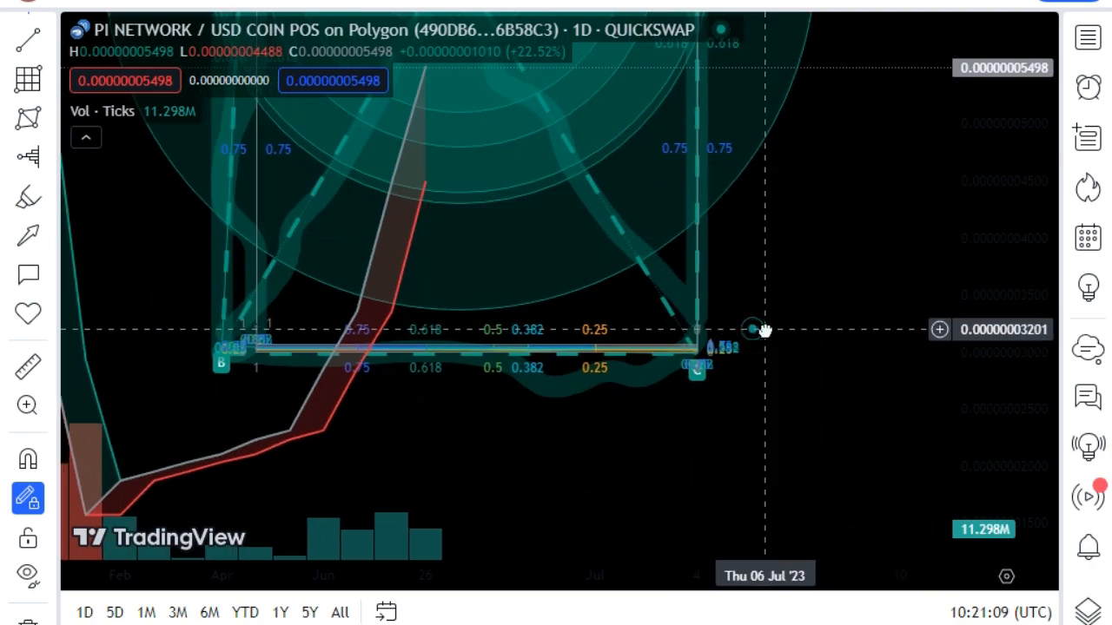
pyautogui.moveTo(762, 330); pyautogui.dragTo(728, 207)
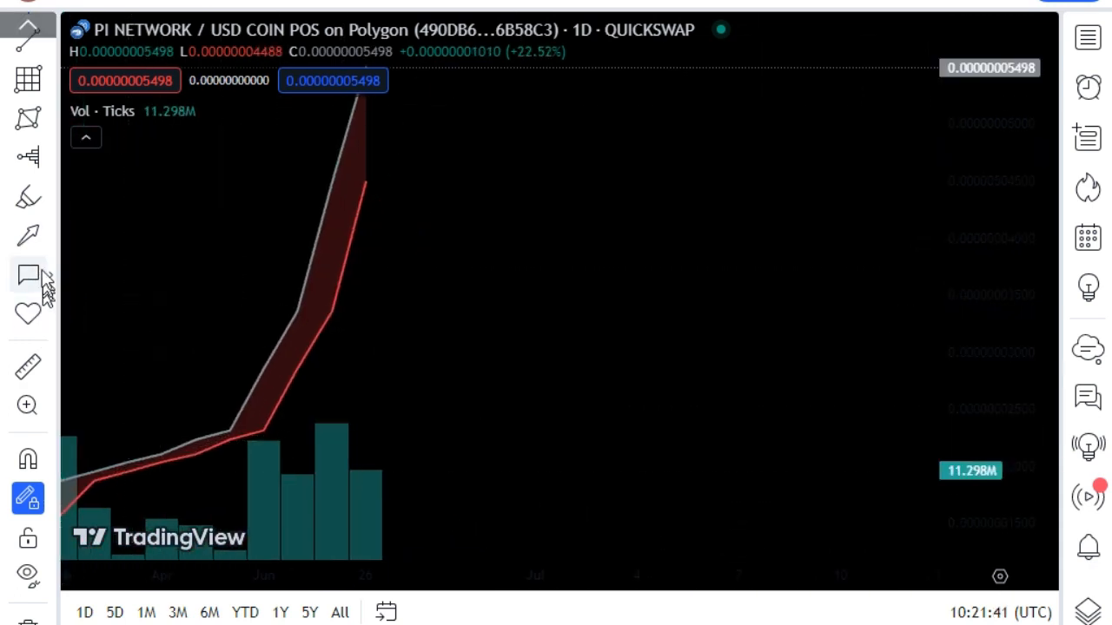
pyautogui.click(27, 198)
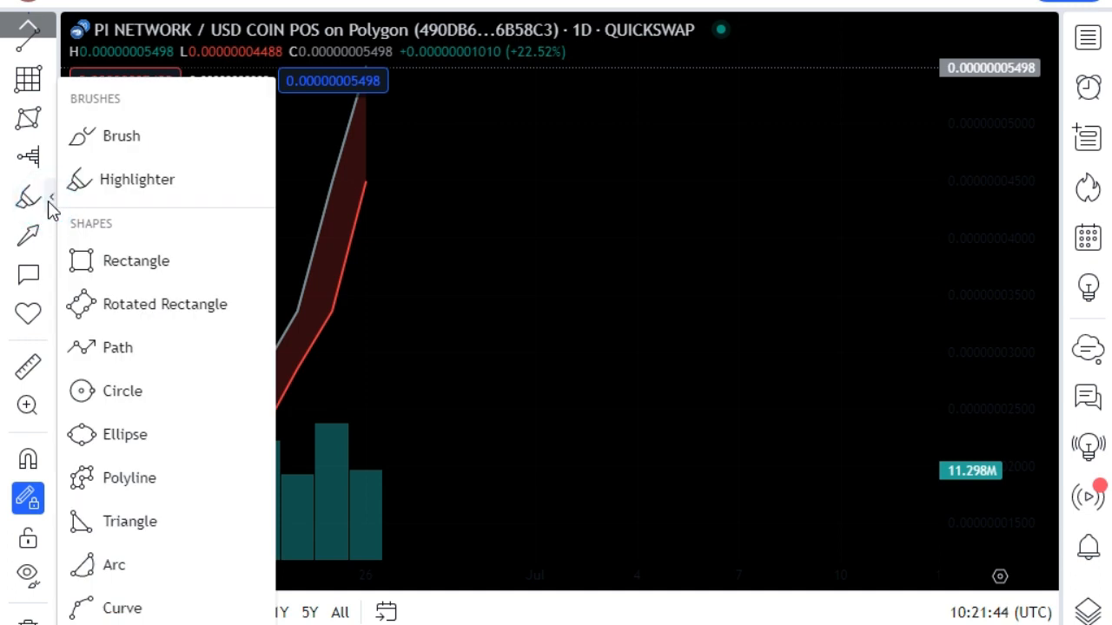
# Step: Draw a large ellipse right of the price line and trace a thick curve along its top edge
pyautogui.click(124, 435)
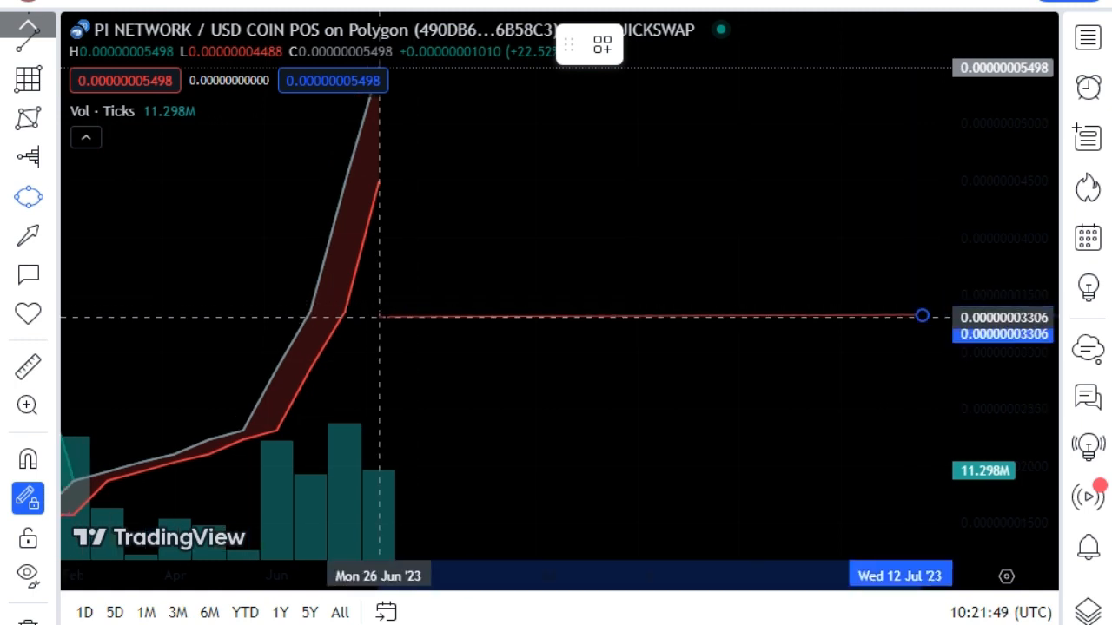
pyautogui.moveTo(380, 316); pyautogui.dragTo(922, 315)
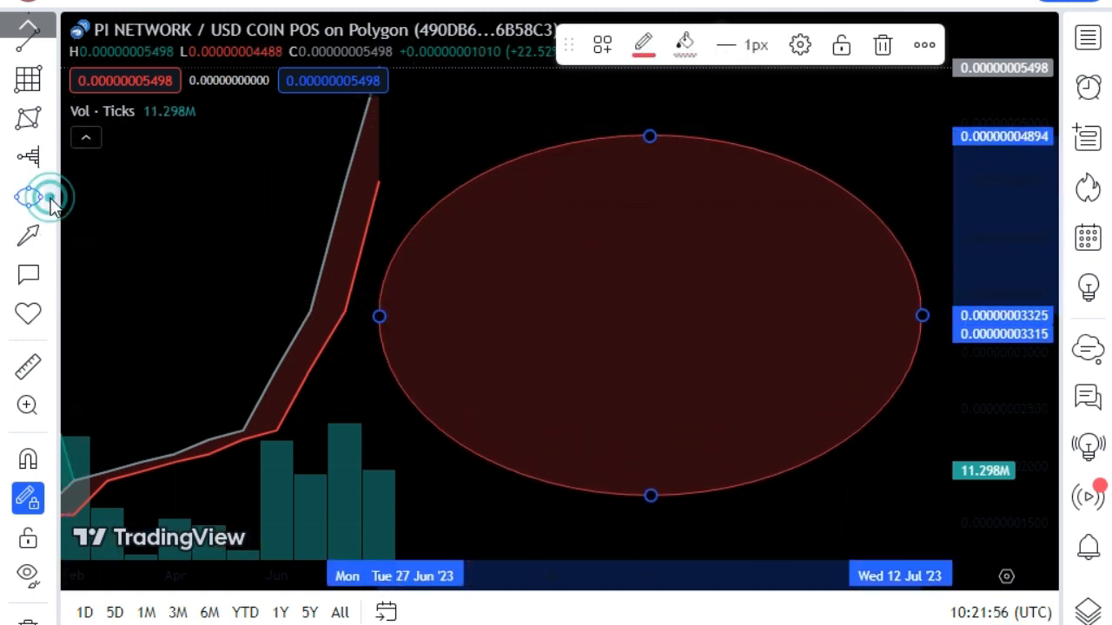
pyautogui.click(29, 196)
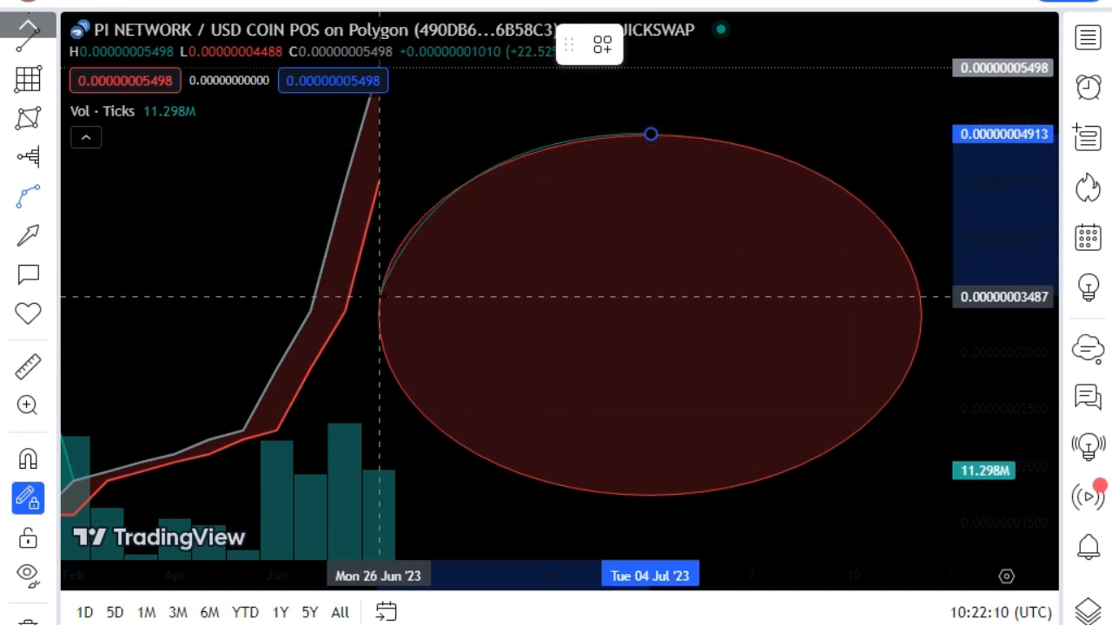
pyautogui.click(643, 44)
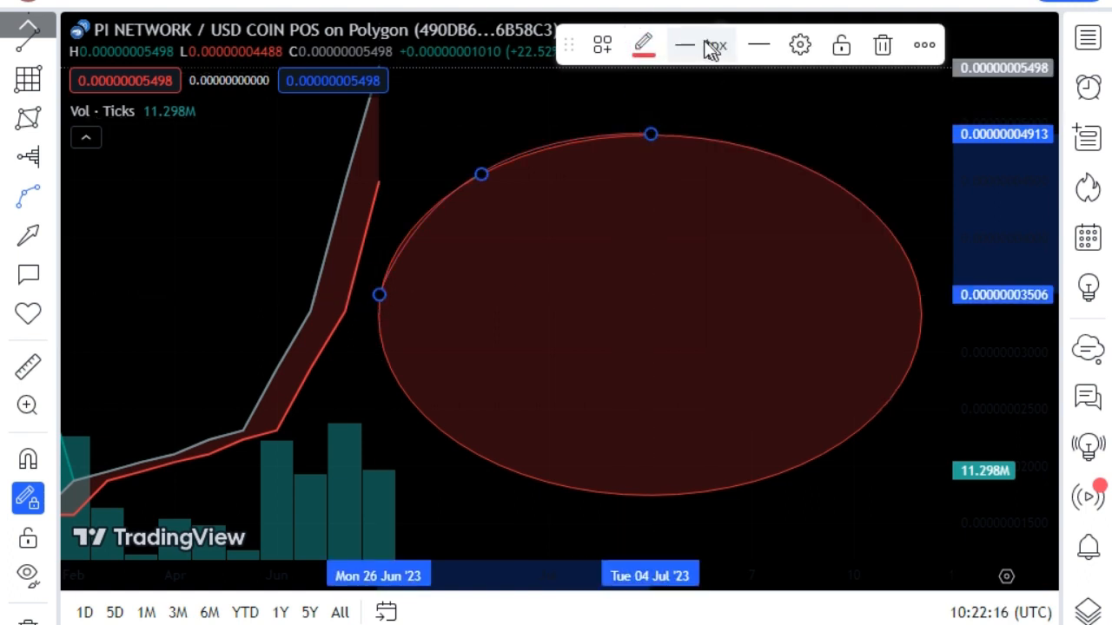
pyautogui.click(685, 45)
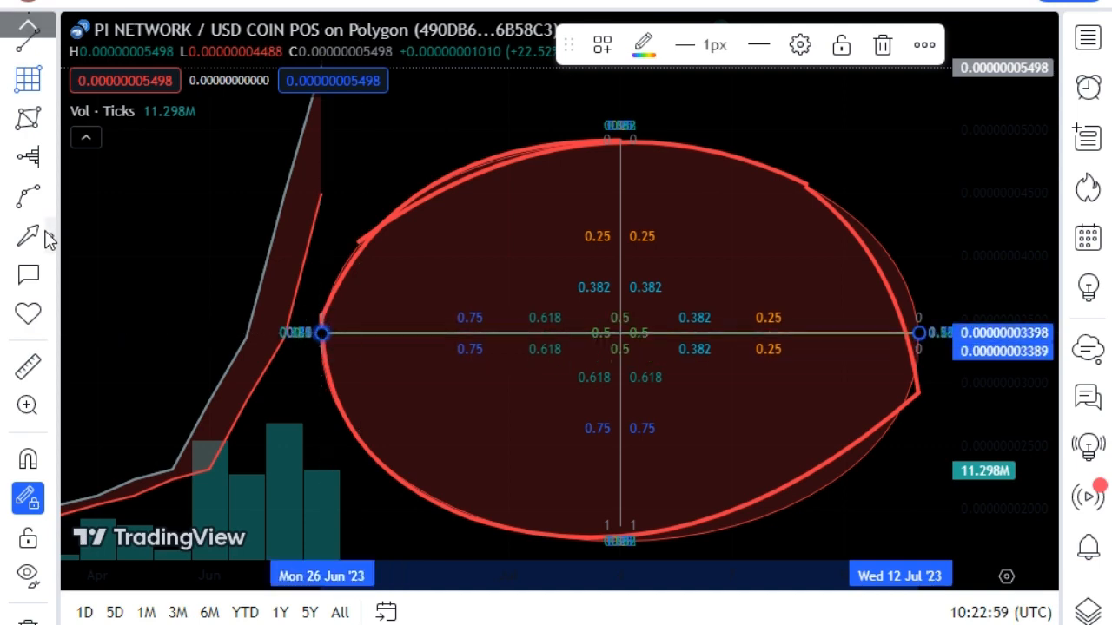
pyautogui.click(28, 236)
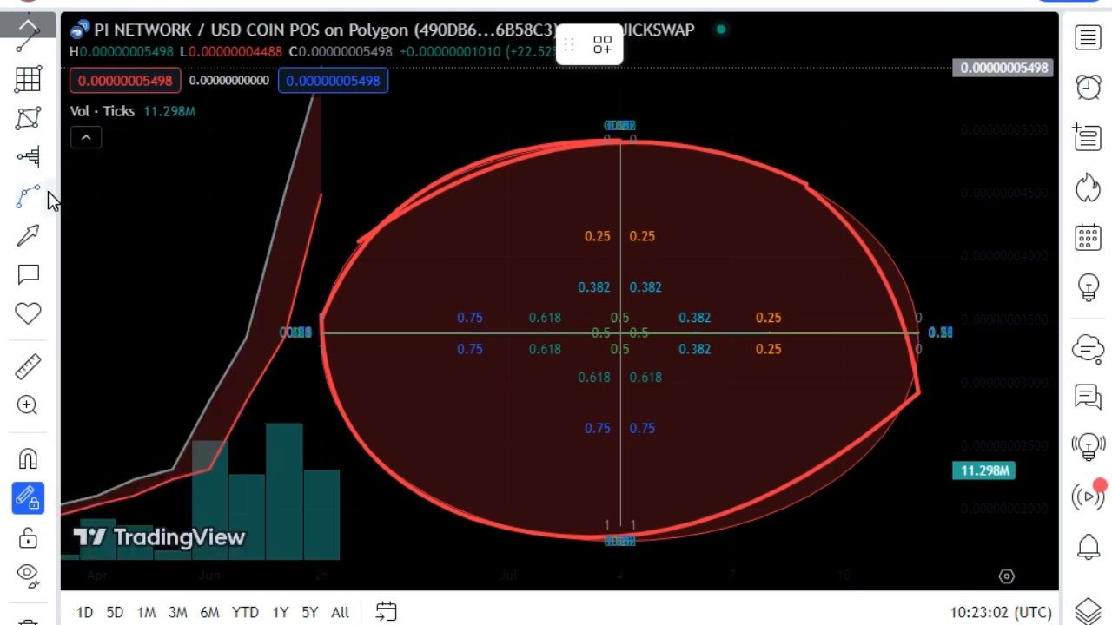
# Step: Draw a circle inside the ellipse, recolour its fill, and pick another shape for inside it
pyautogui.click(27, 196)
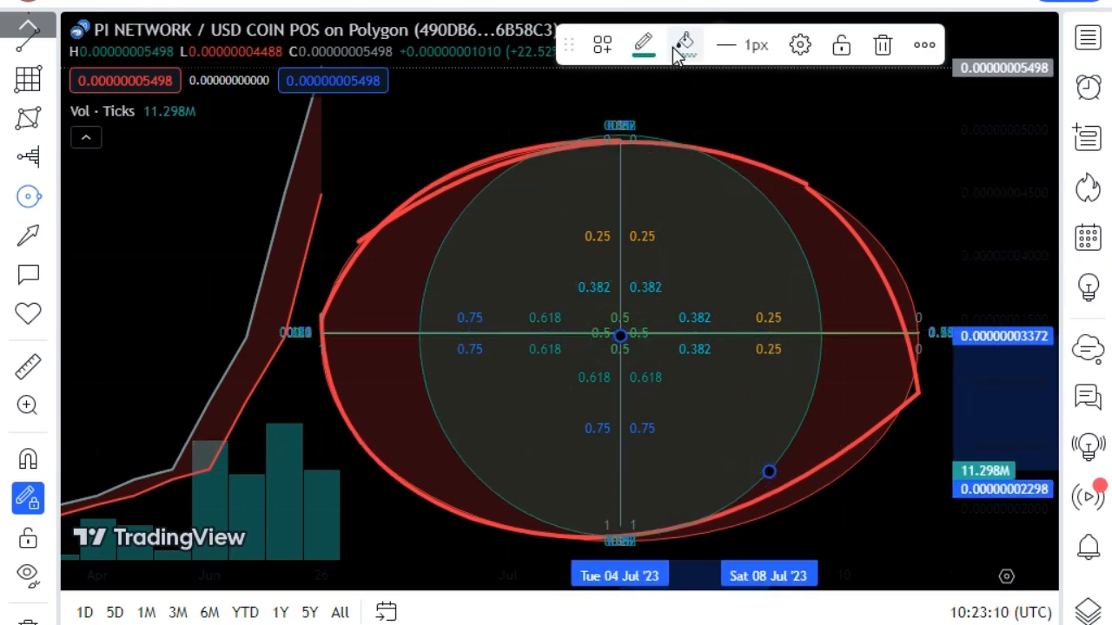
pyautogui.click(686, 45)
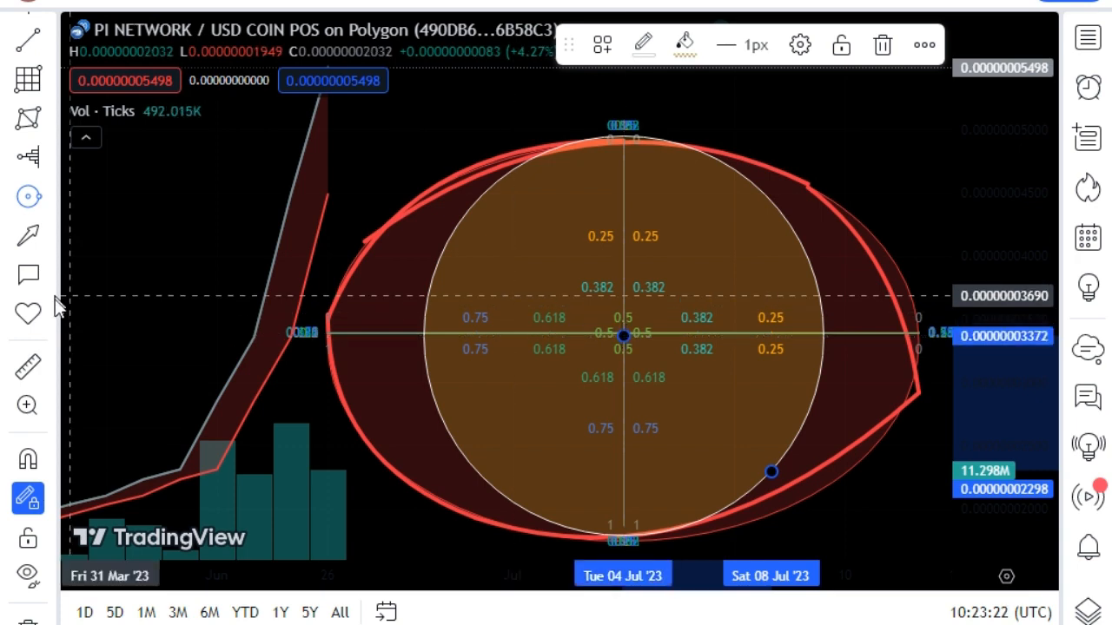
pyautogui.moveTo(27, 156)
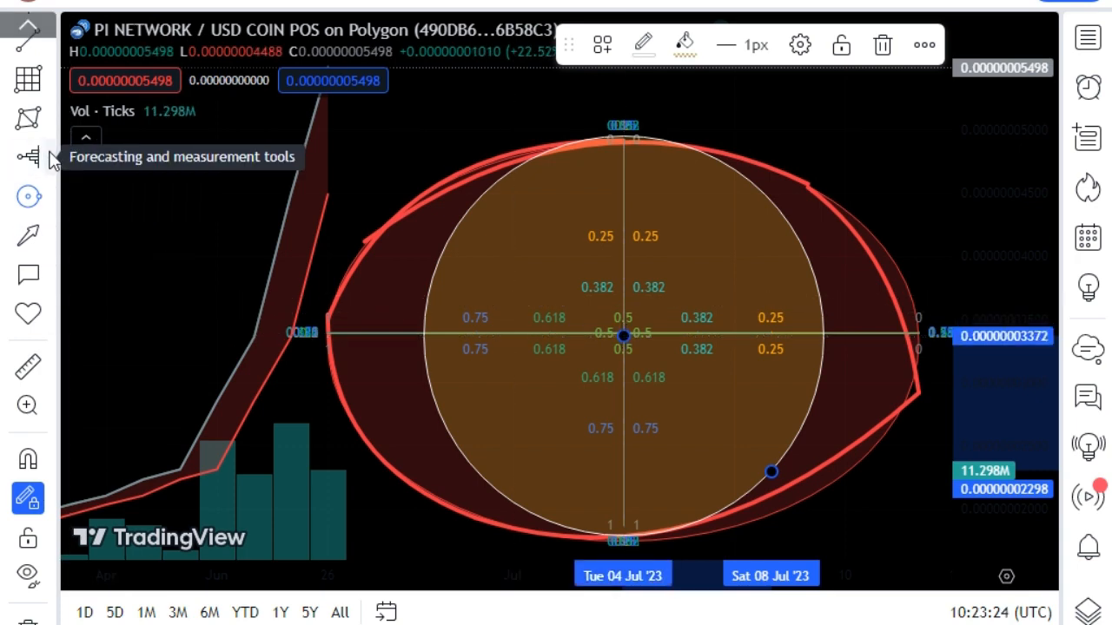
pyautogui.click(28, 156)
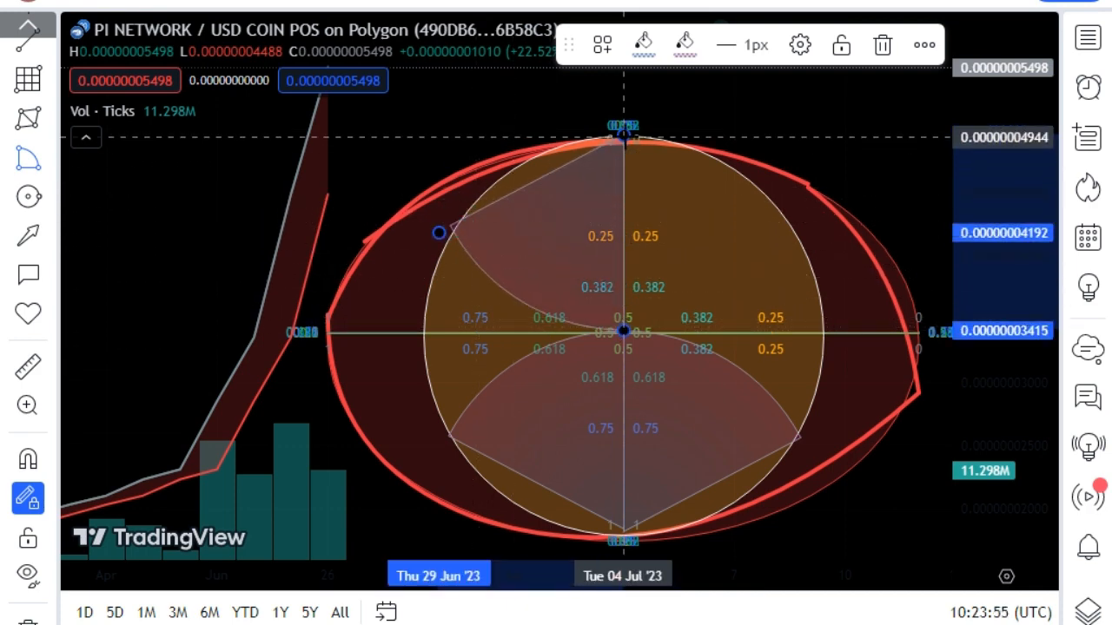
# Step: Finish the curved shape on the circle's right side and place a sized target symbol inside
pyautogui.moveTo(439, 233); pyautogui.dragTo(787, 222)
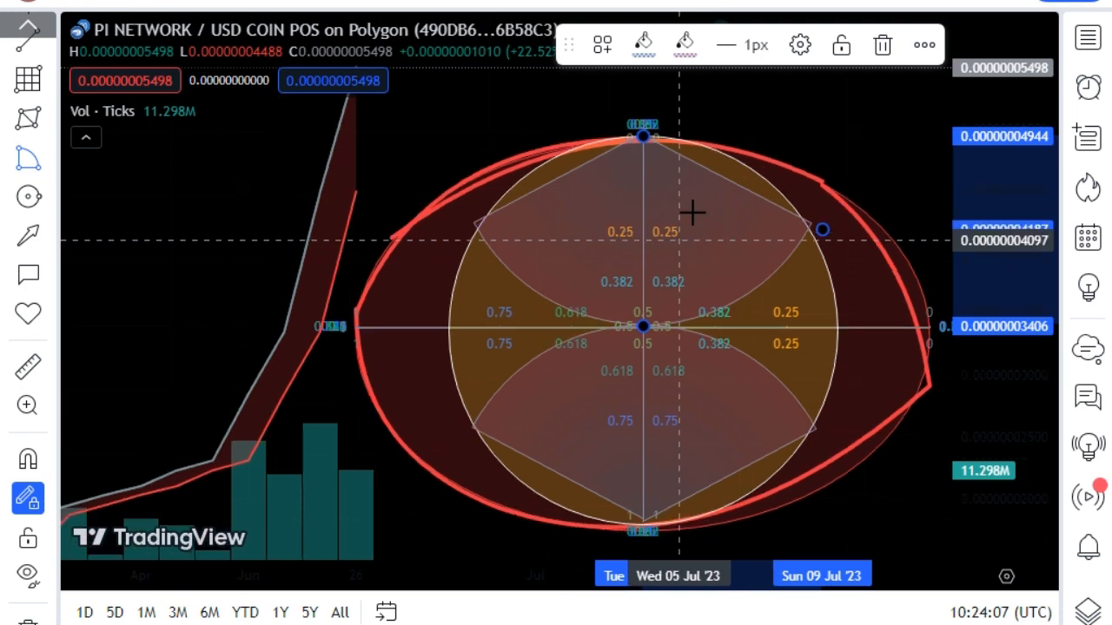
pyautogui.click(29, 313)
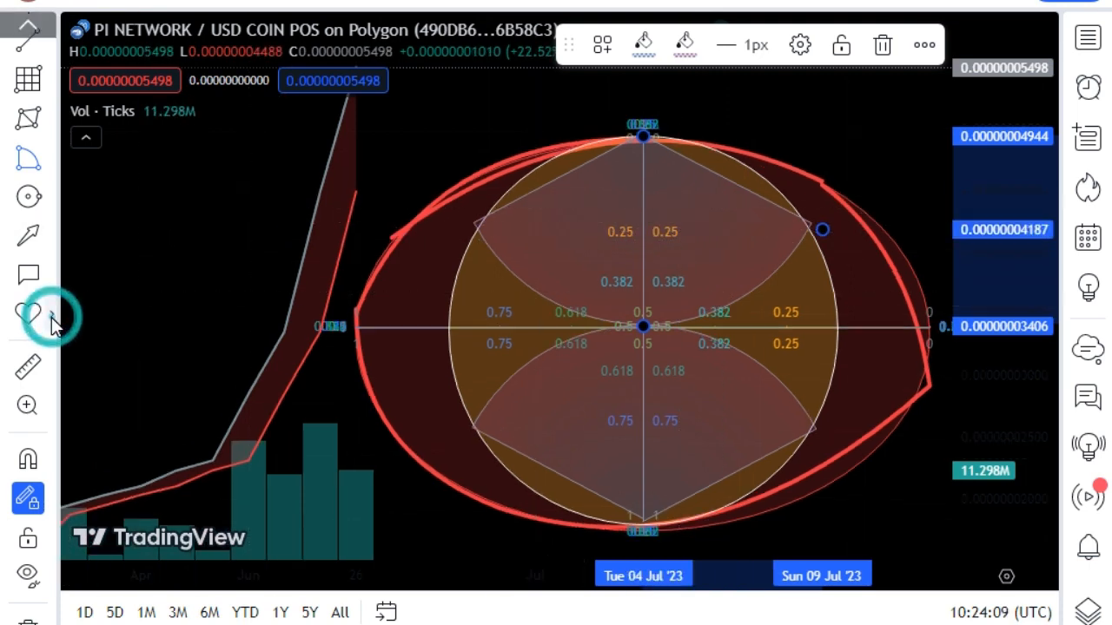
pyautogui.click(28, 313)
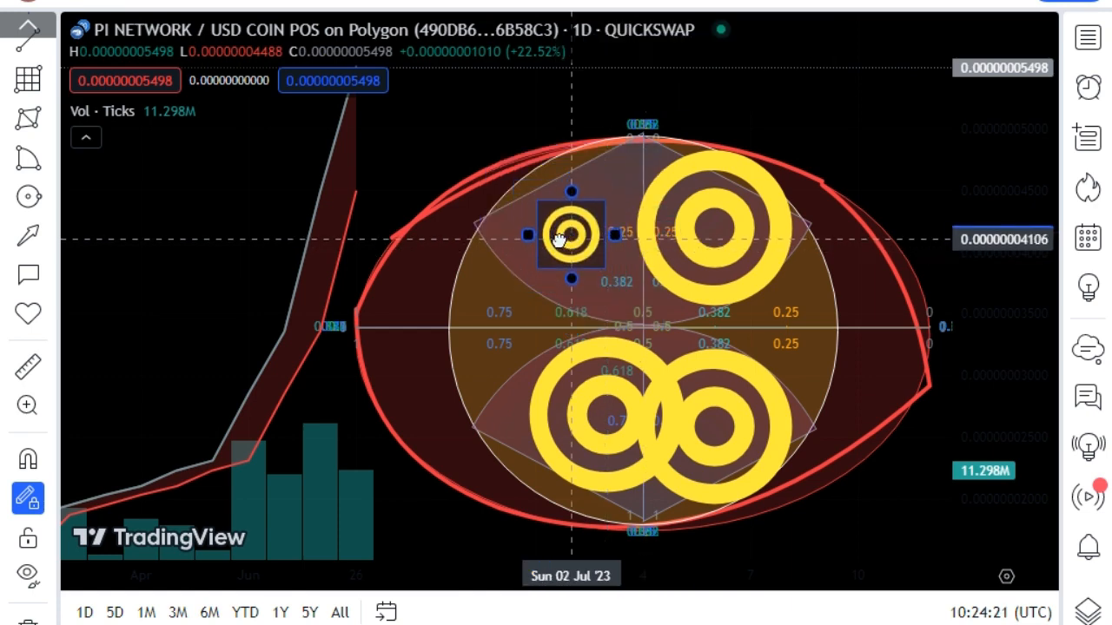
pyautogui.moveTo(571, 234); pyautogui.dragTo(534, 239)
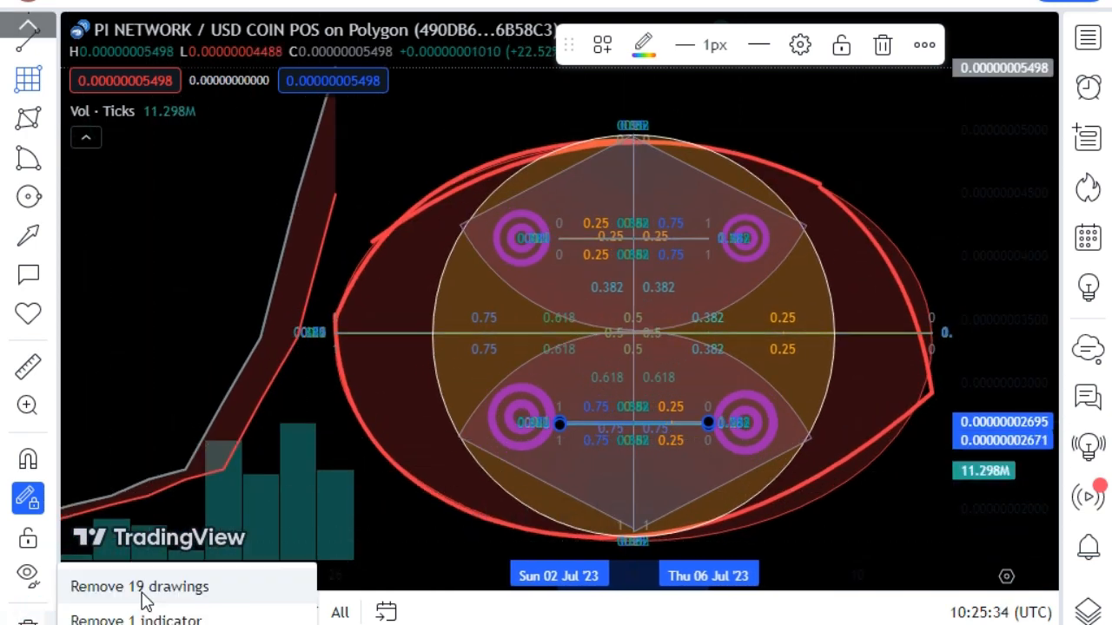
# Step: Clear all drawings, handwrite letters with the brush, then reopen the brushes and shapes list
pyautogui.click(139, 586)
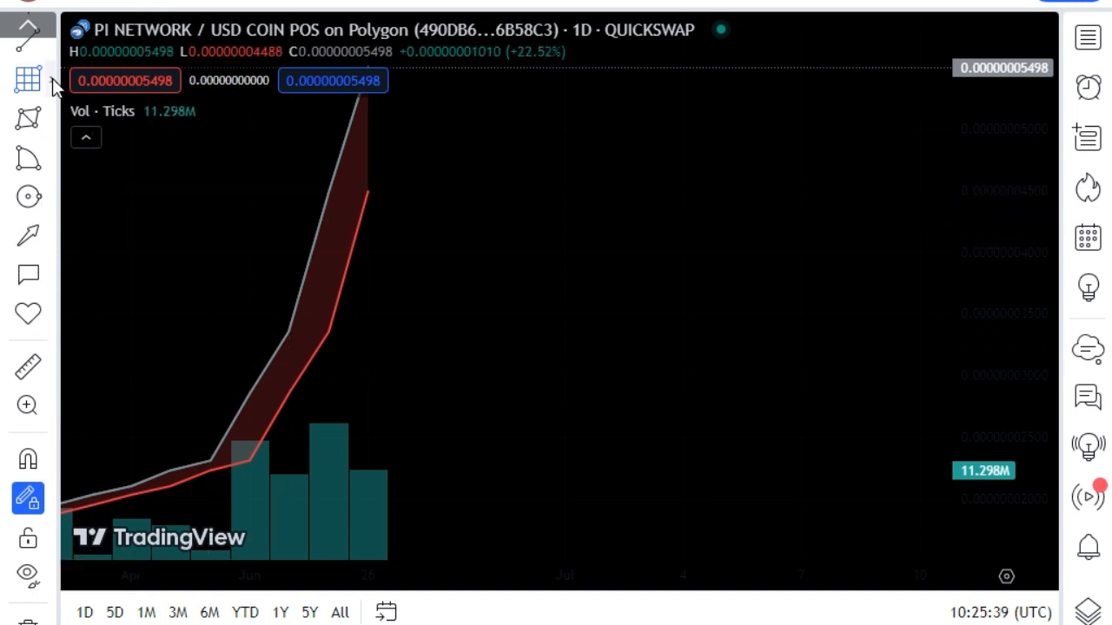
pyautogui.moveTo(51, 195)
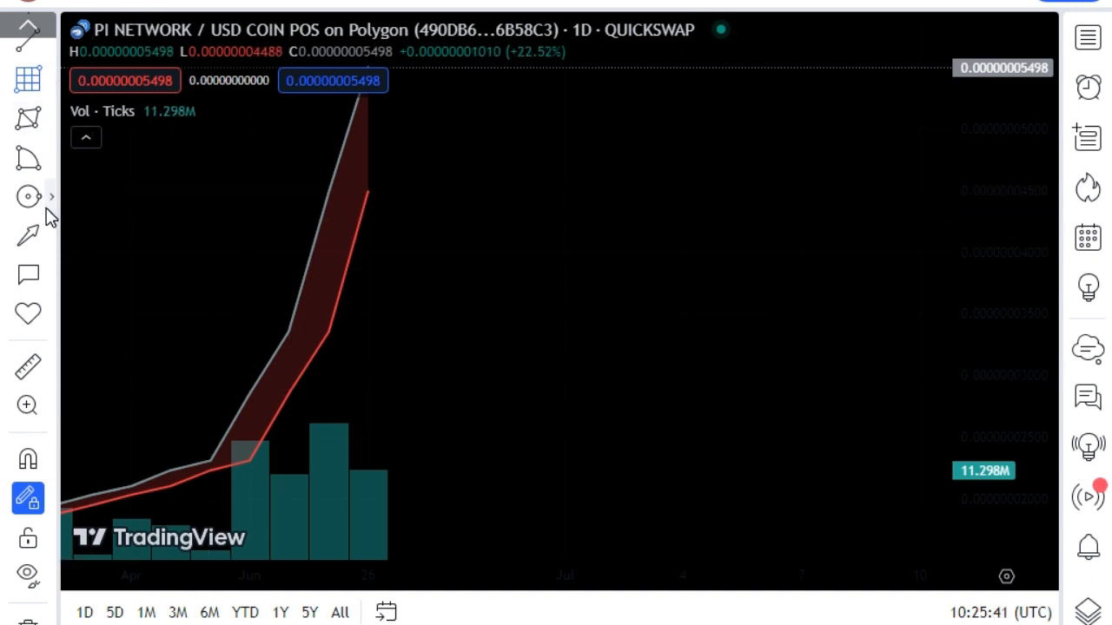
pyautogui.click(50, 195)
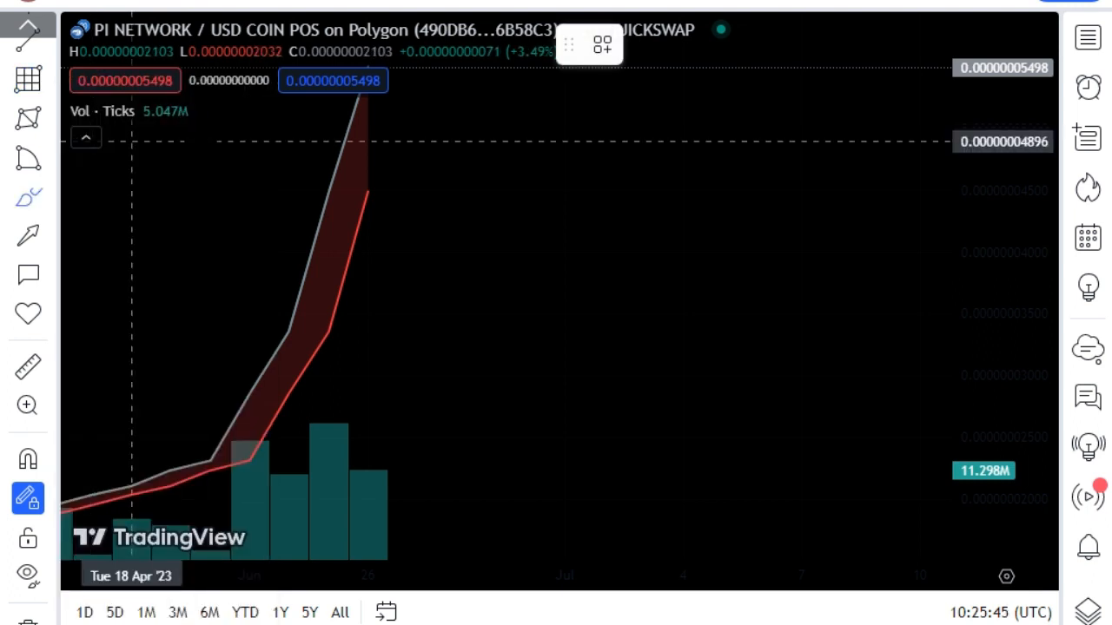
pyautogui.moveTo(445, 139); pyautogui.dragTo(446, 274)
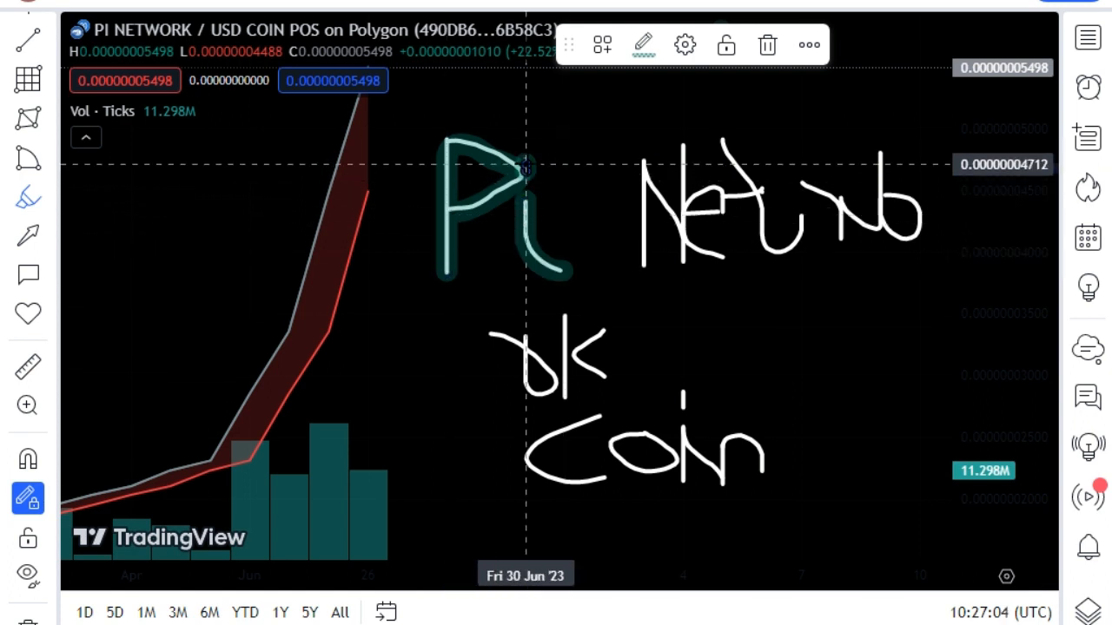
pyautogui.moveTo(644, 263)
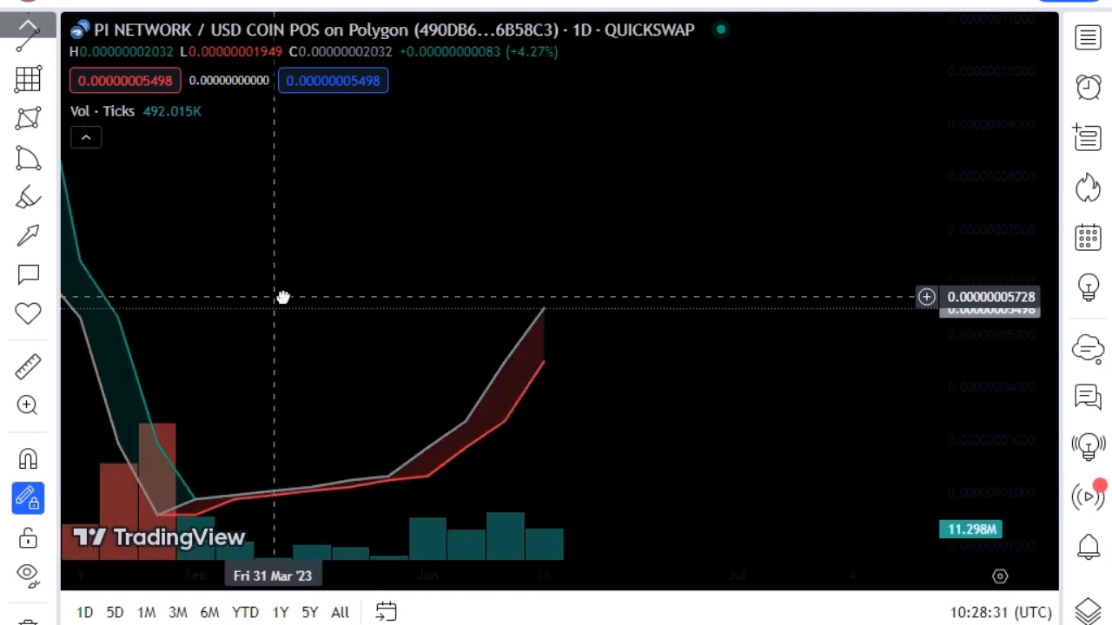
pyautogui.click(27, 198)
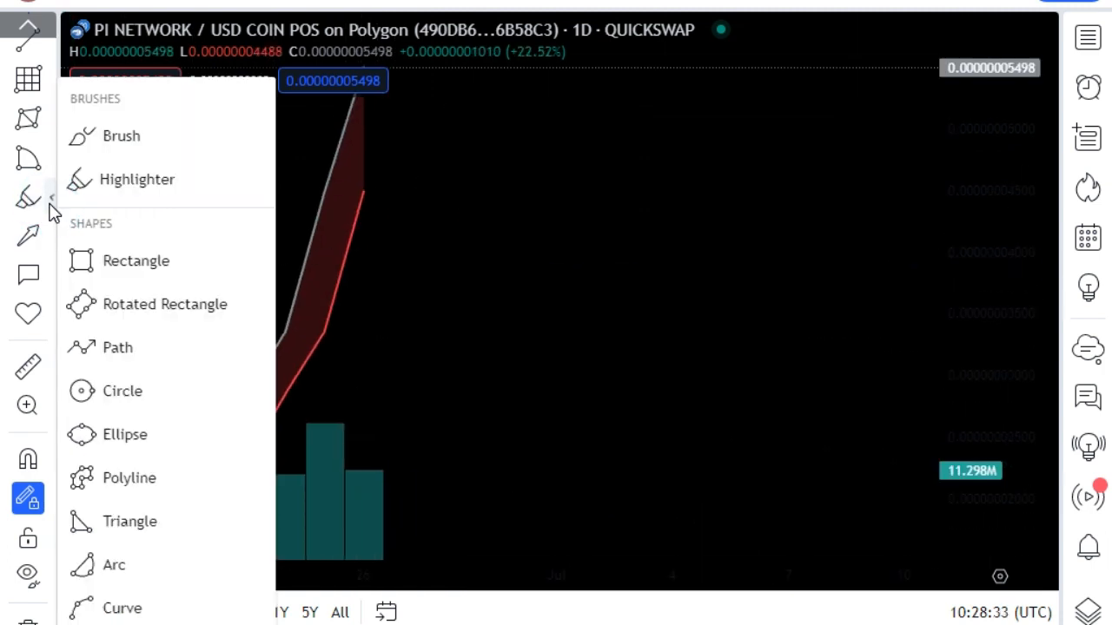
pyautogui.moveTo(30, 269)
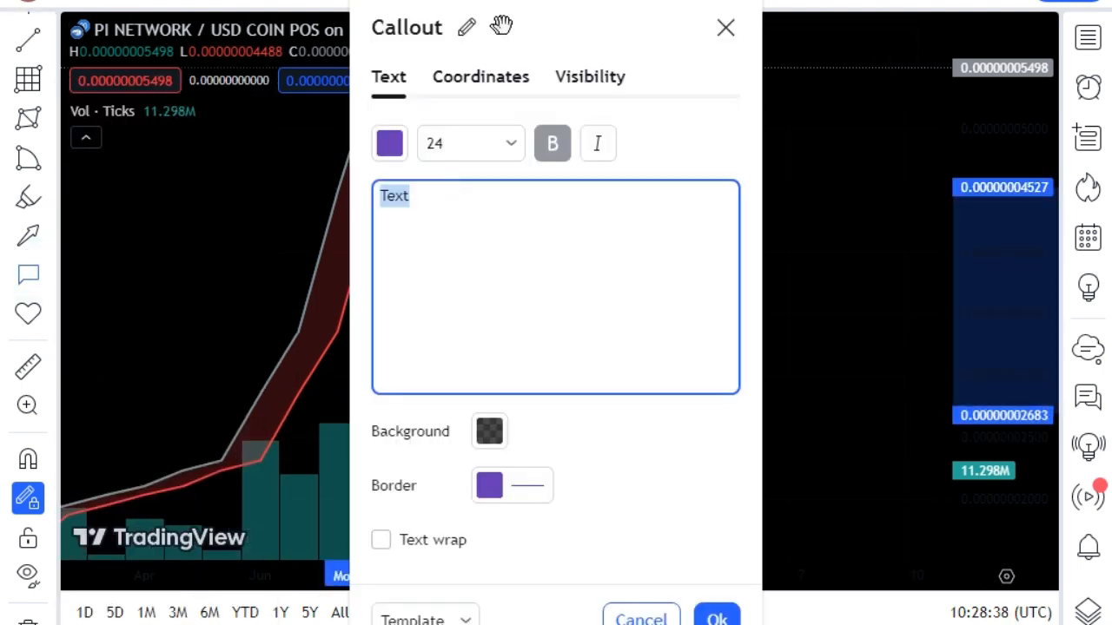
# Step: Make the callout text orange and enter today's Pi Network price line, 0.00000005498
pyautogui.click(389, 144)
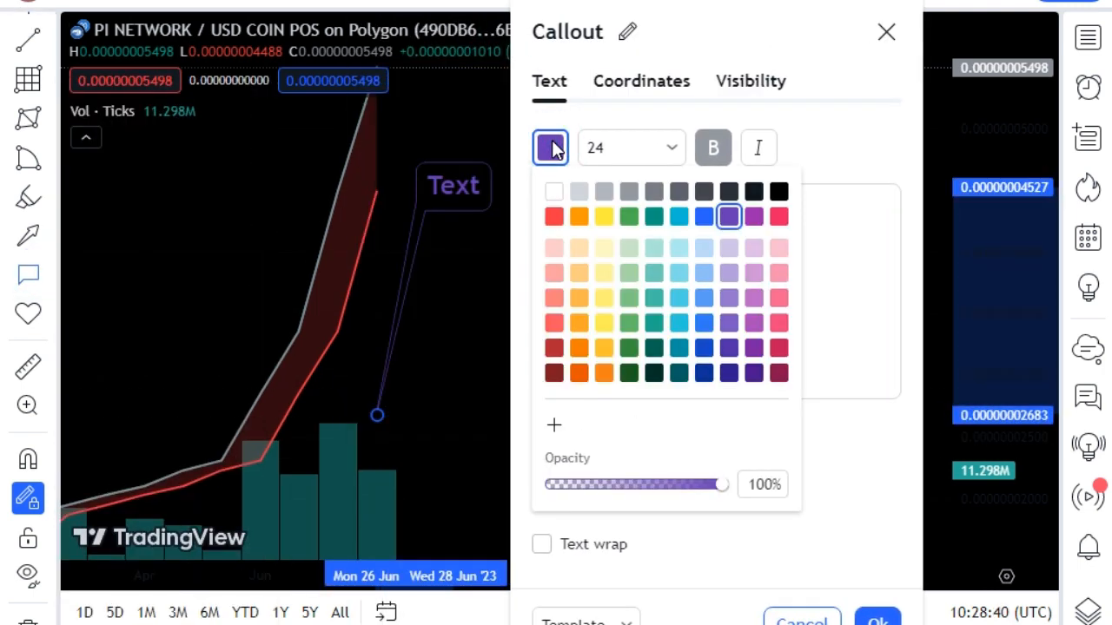
pyautogui.click(729, 216)
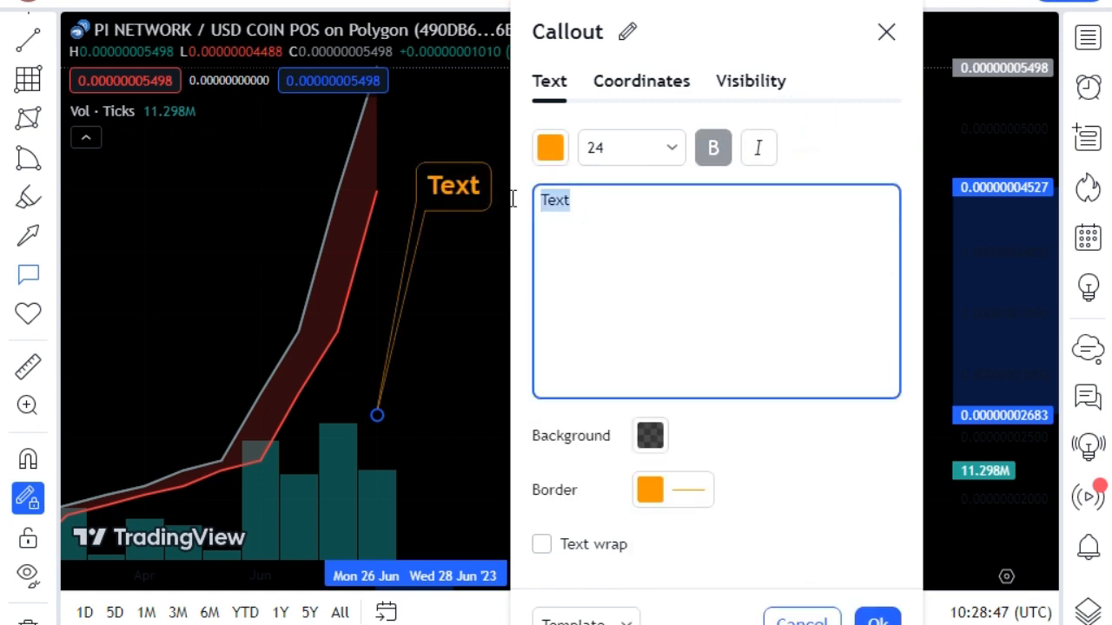
pyautogui.write('P')
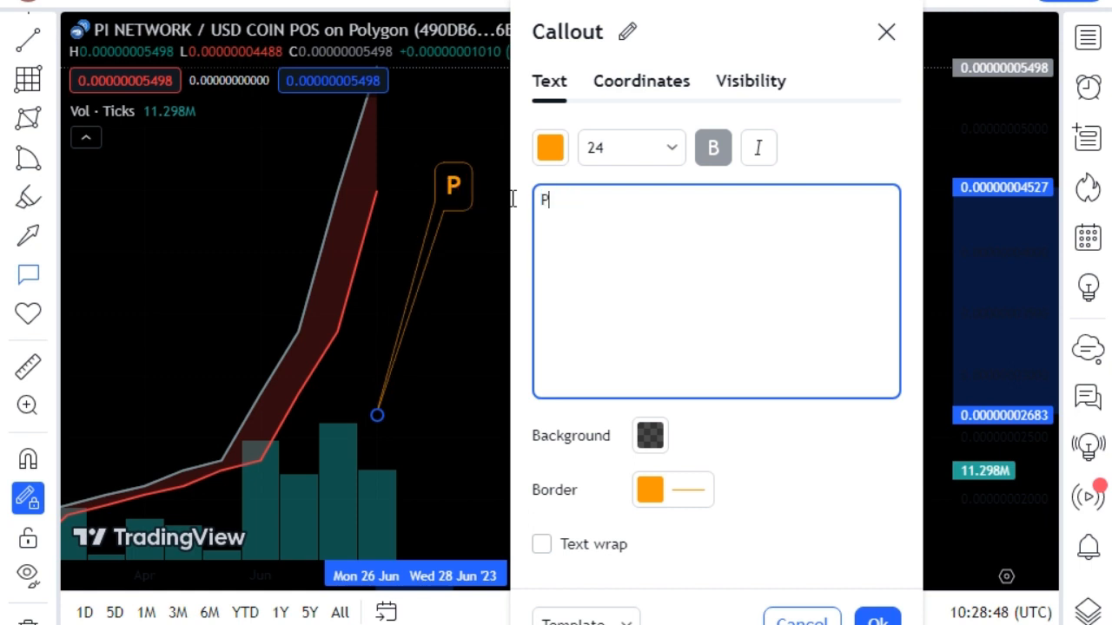
pyautogui.write('i Network')
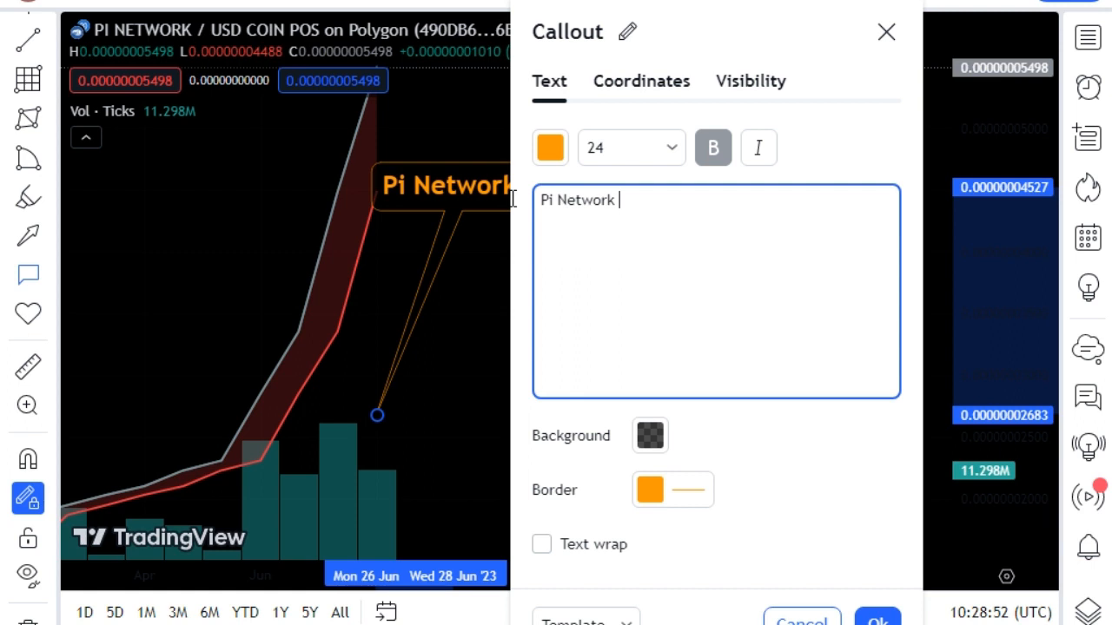
pyautogui.write('Today P')
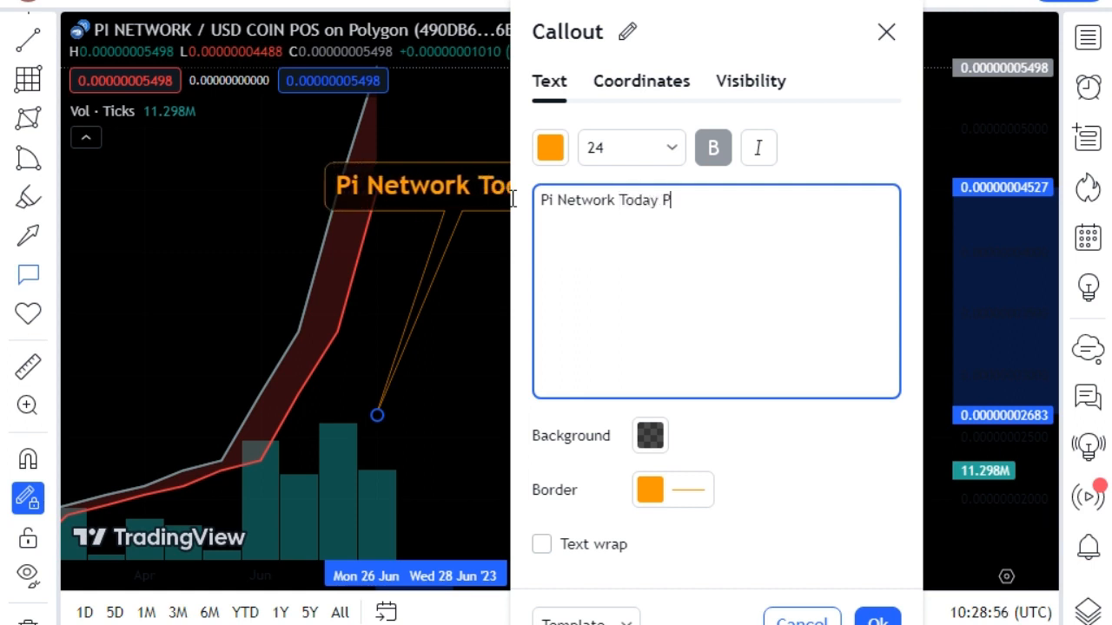
pyautogui.write('rice = 0')
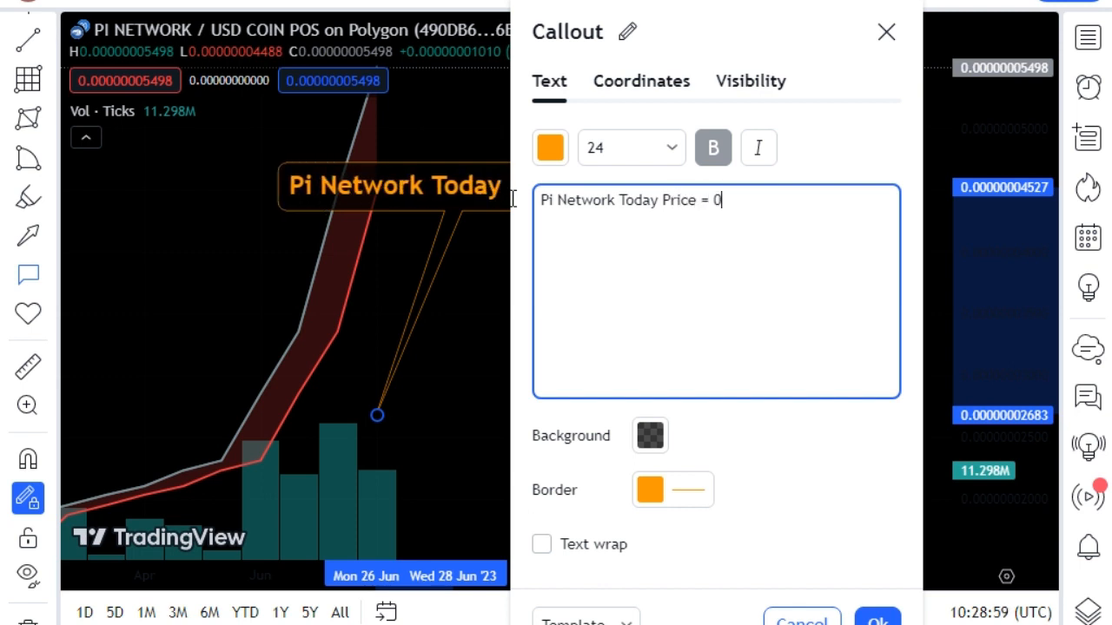
pyautogui.write('.000')
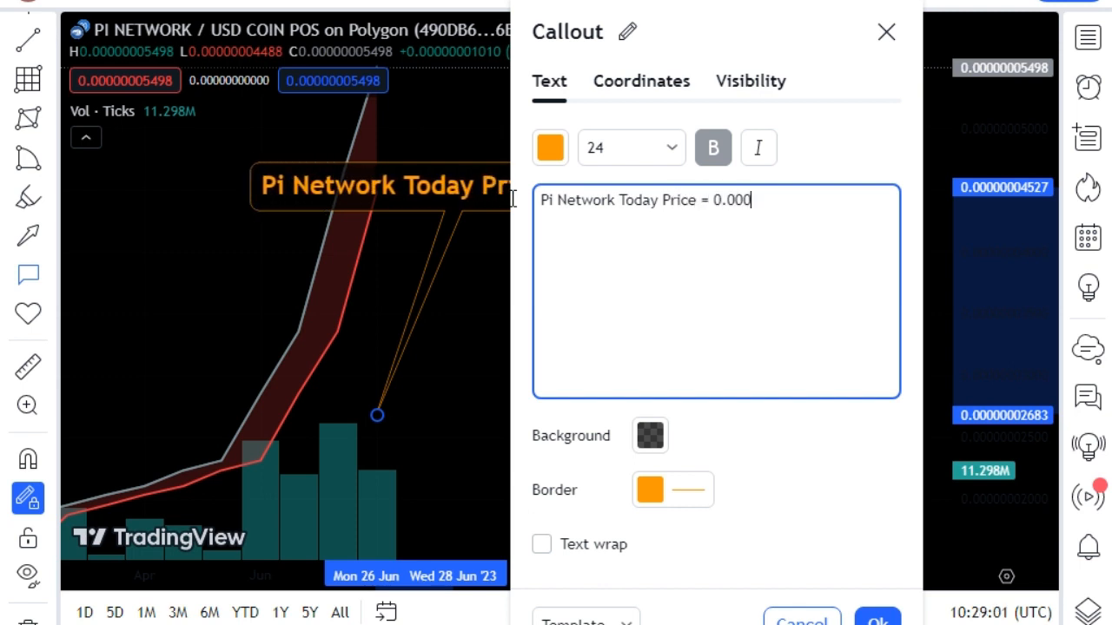
pyautogui.write('0000')
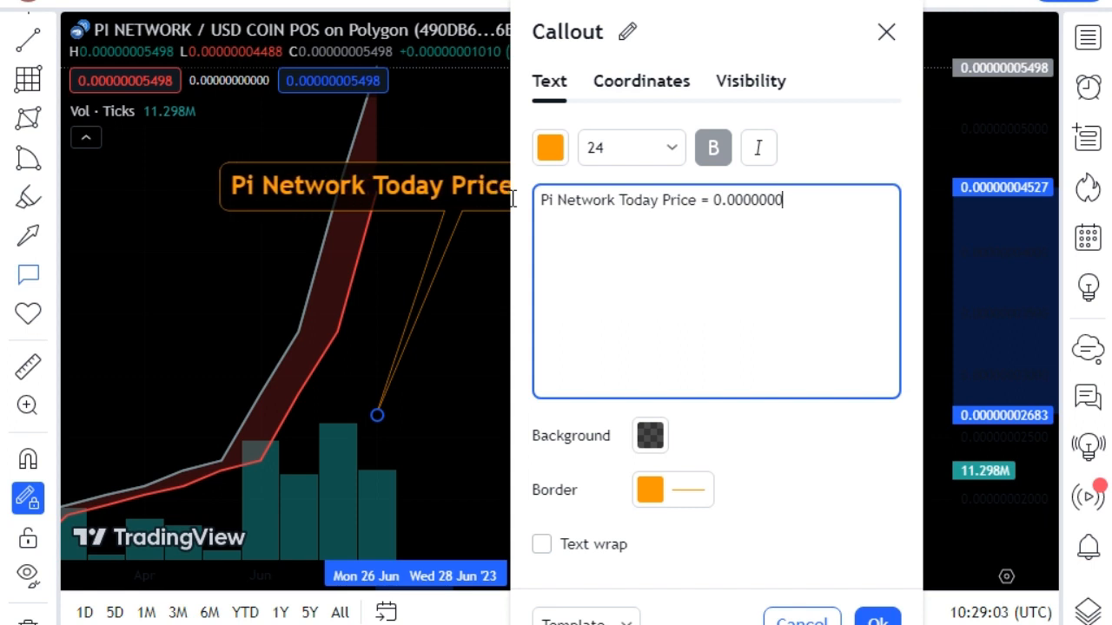
pyautogui.write('5')
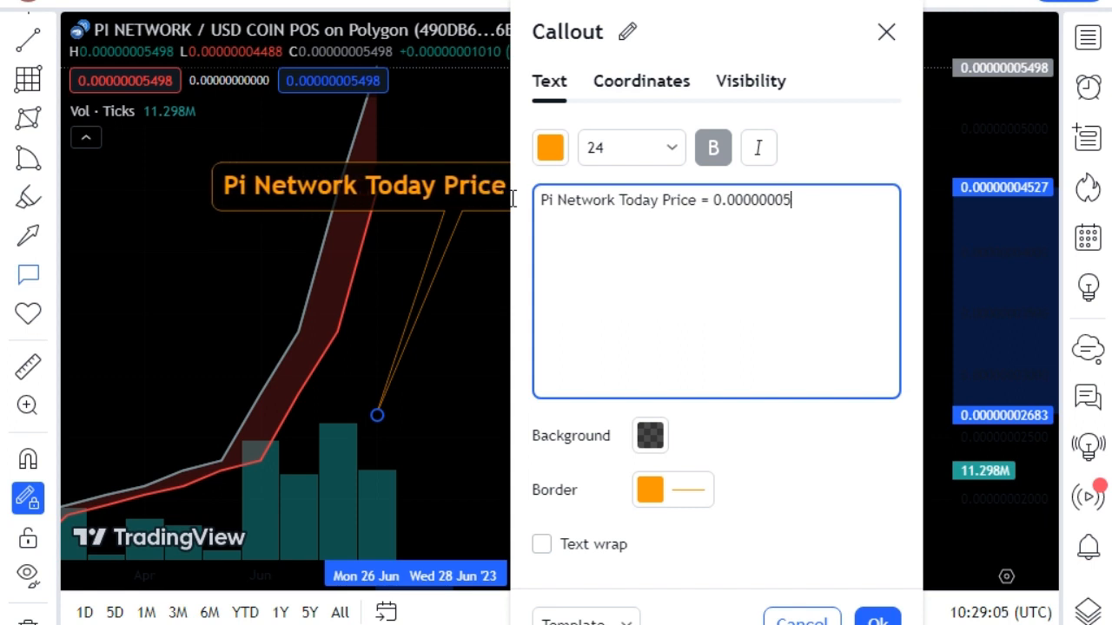
pyautogui.write('498')
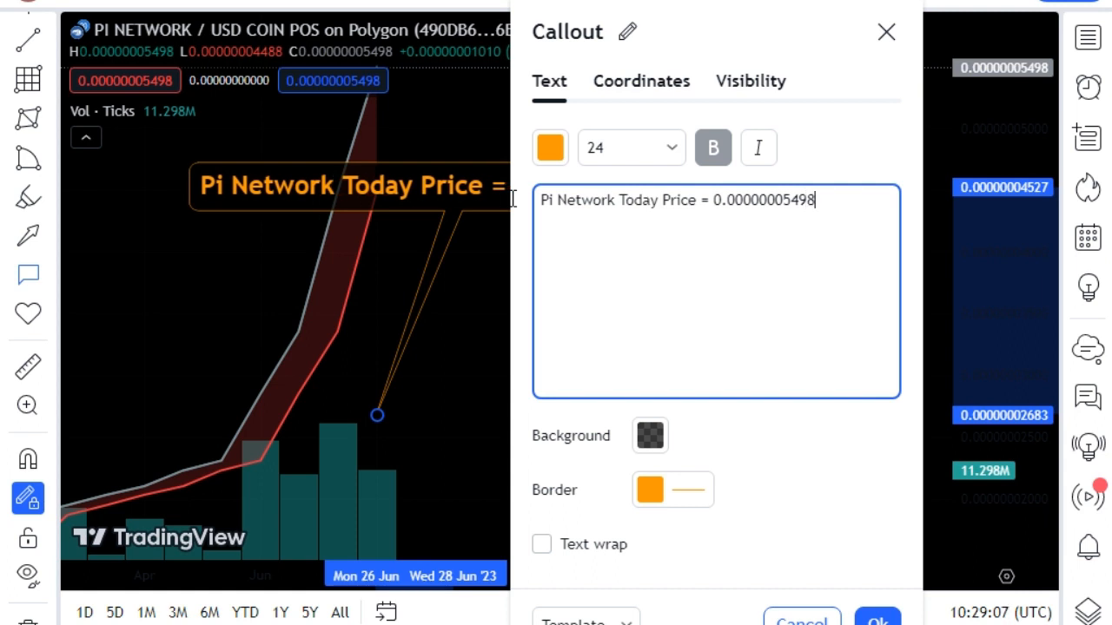
pyautogui.press('enter')
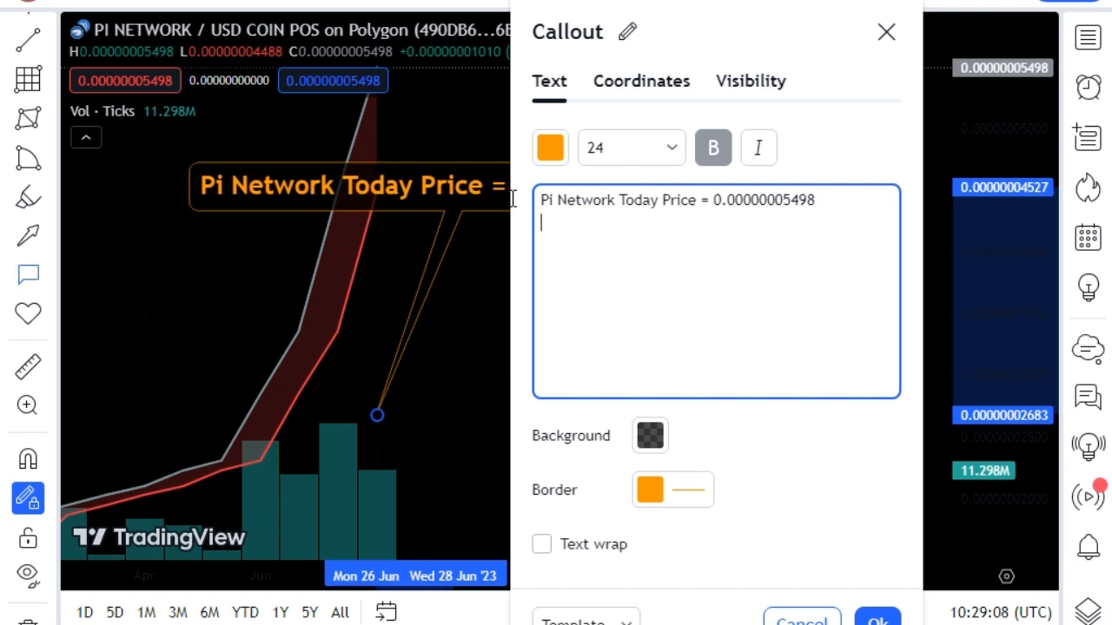
# Step: Add the line 'Pi Network Yesterday Price = 0.00000005321'
pyautogui.write('Pi')
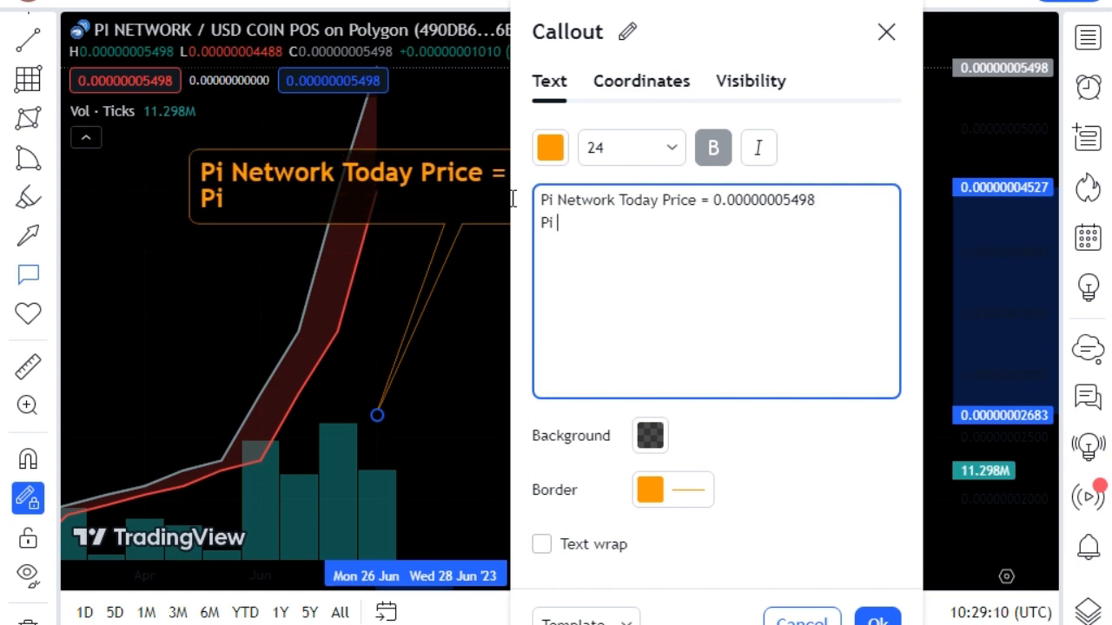
pyautogui.write('Network')
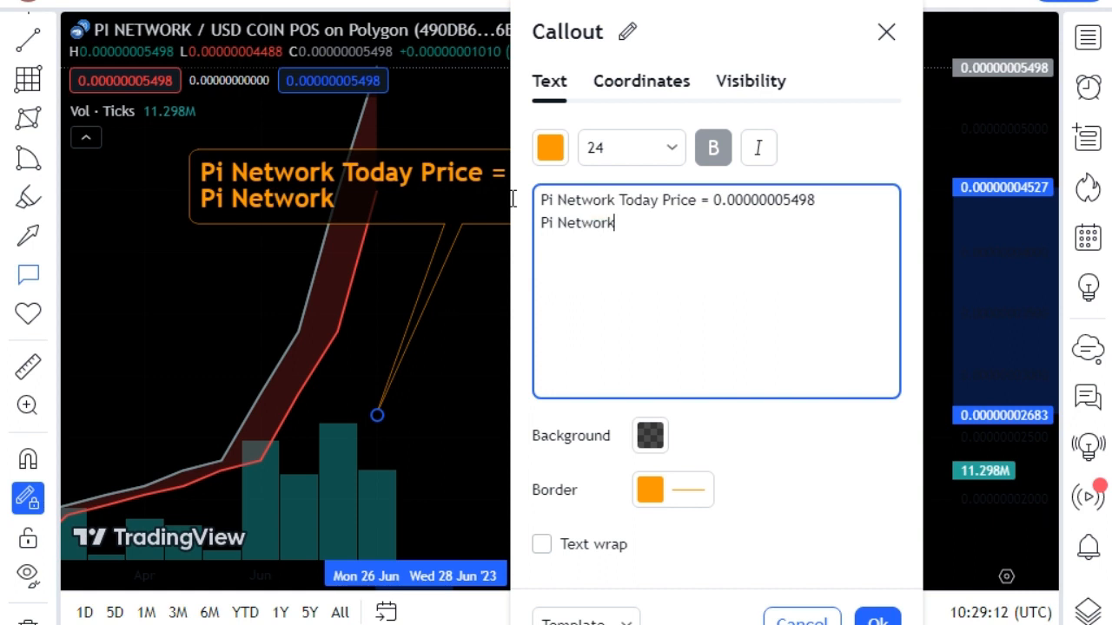
pyautogui.write('Ye')
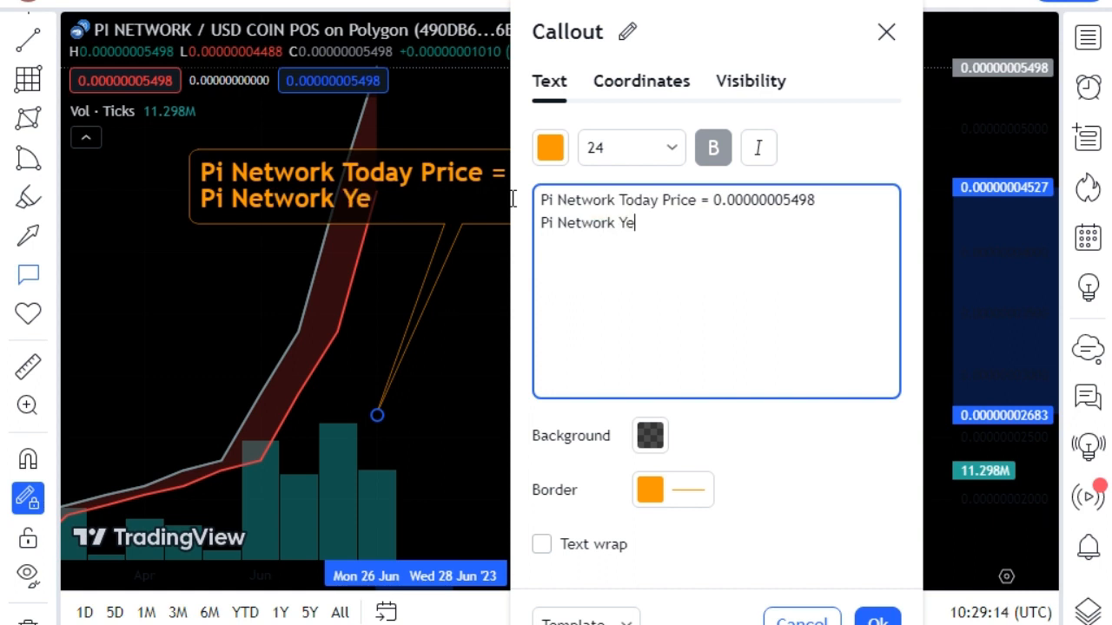
pyautogui.write('sterday')
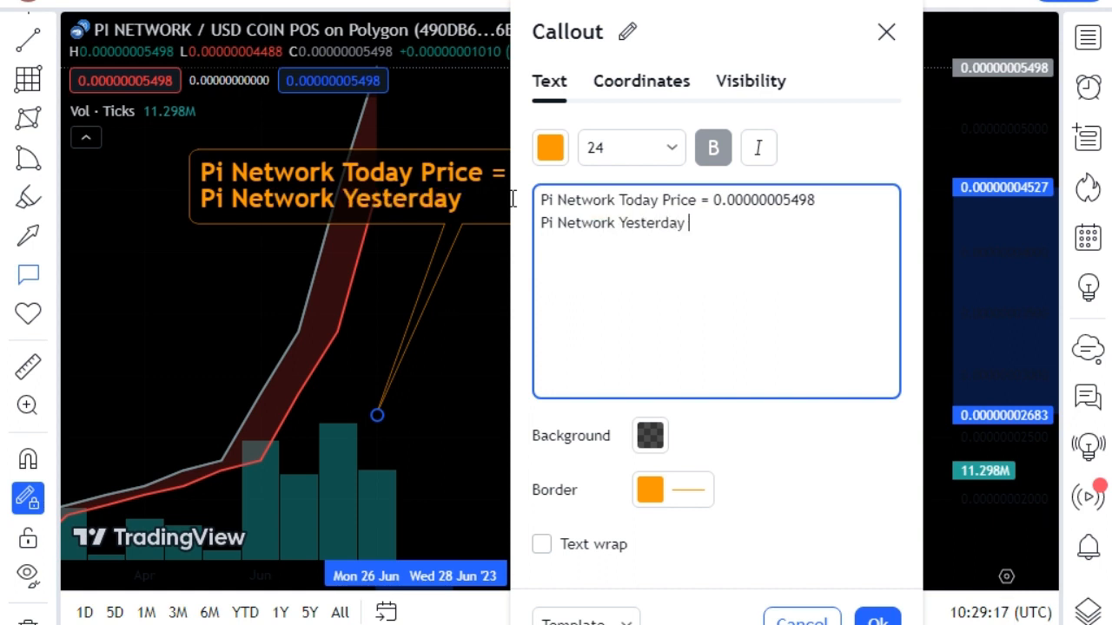
pyautogui.write('P')
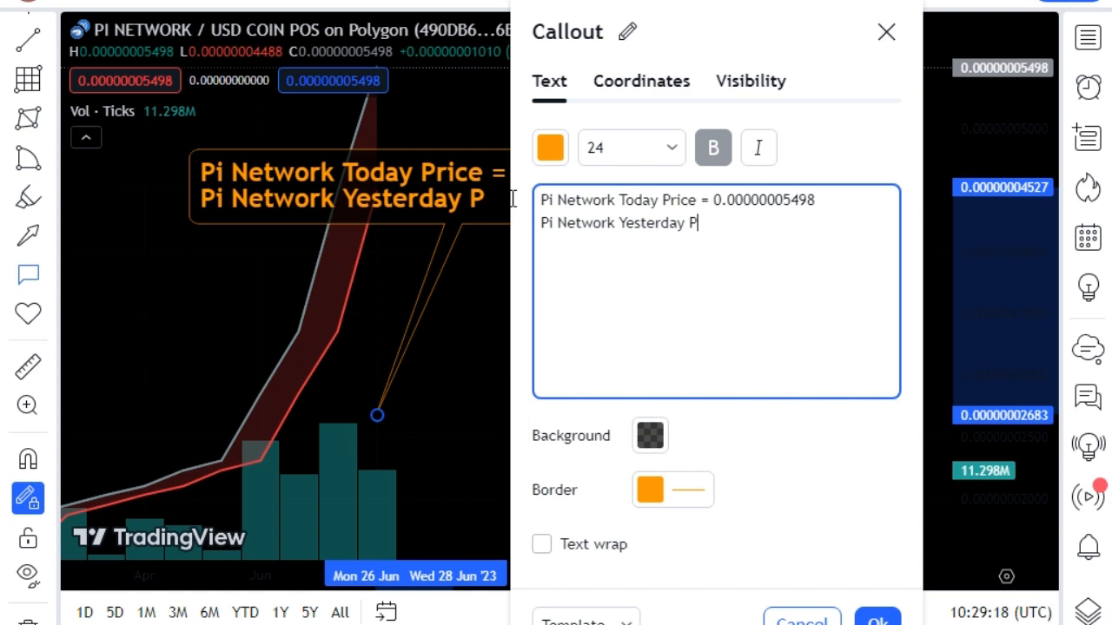
pyautogui.write('rice')
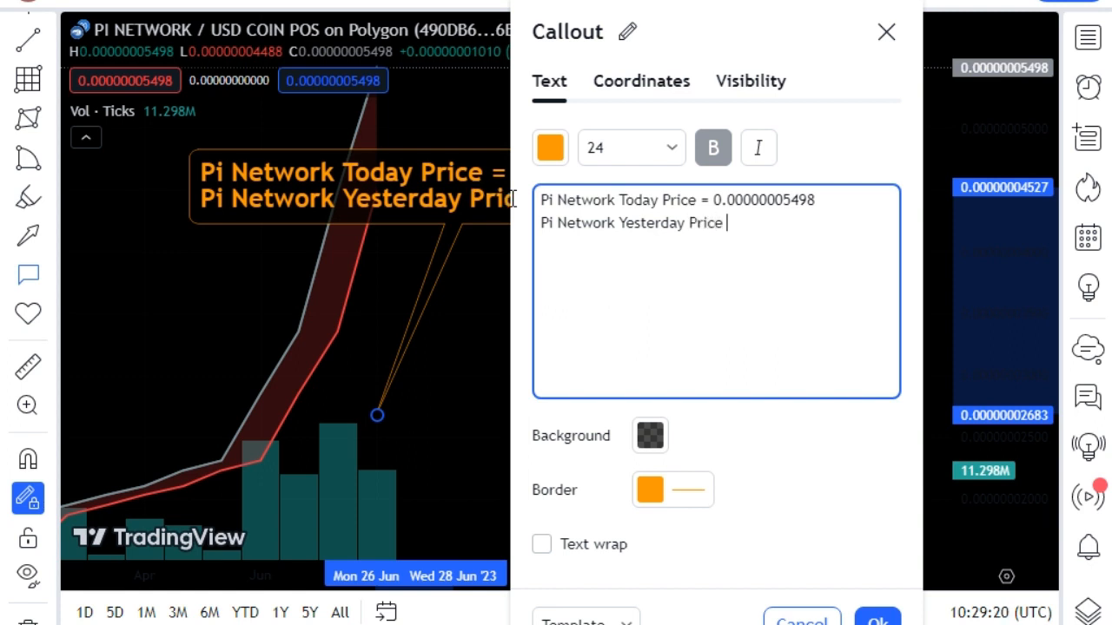
pyautogui.write('= 0.')
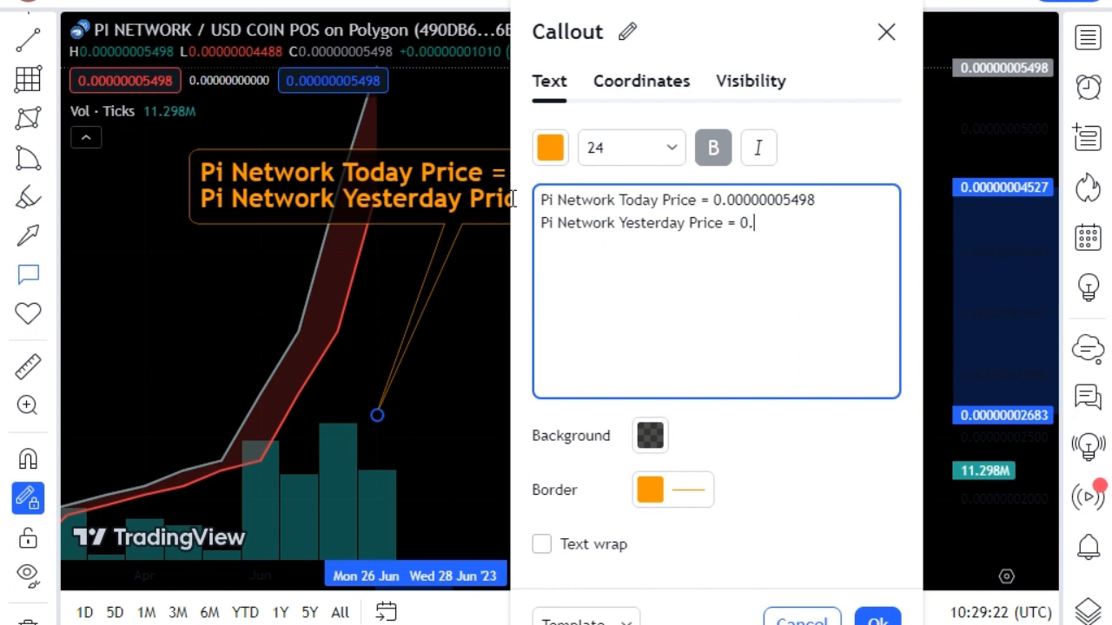
pyautogui.write('00000005')
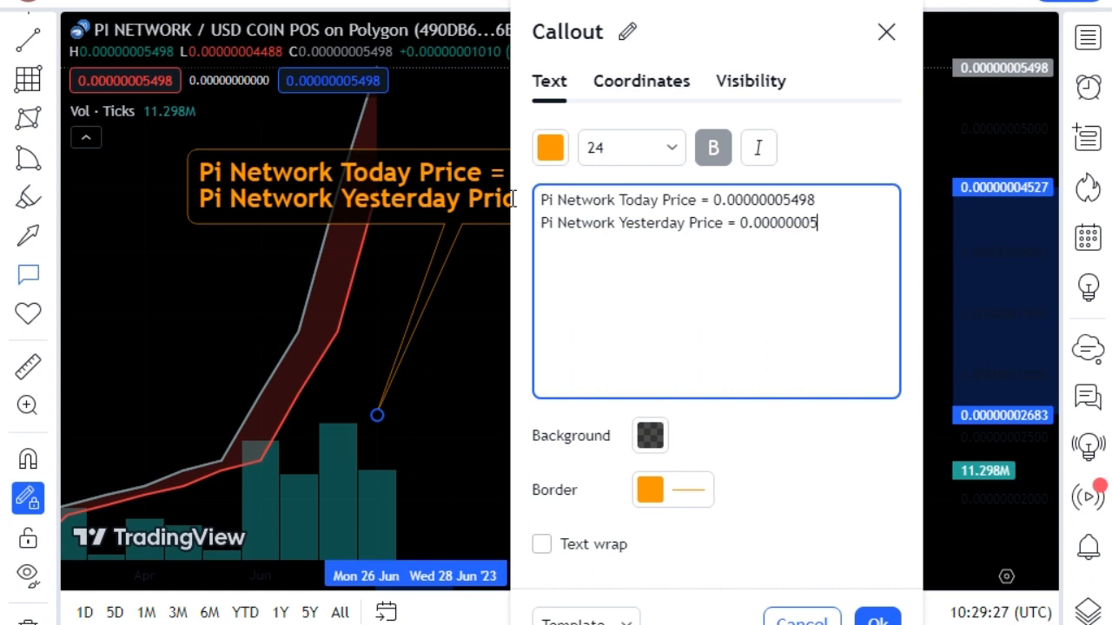
pyautogui.write('321')
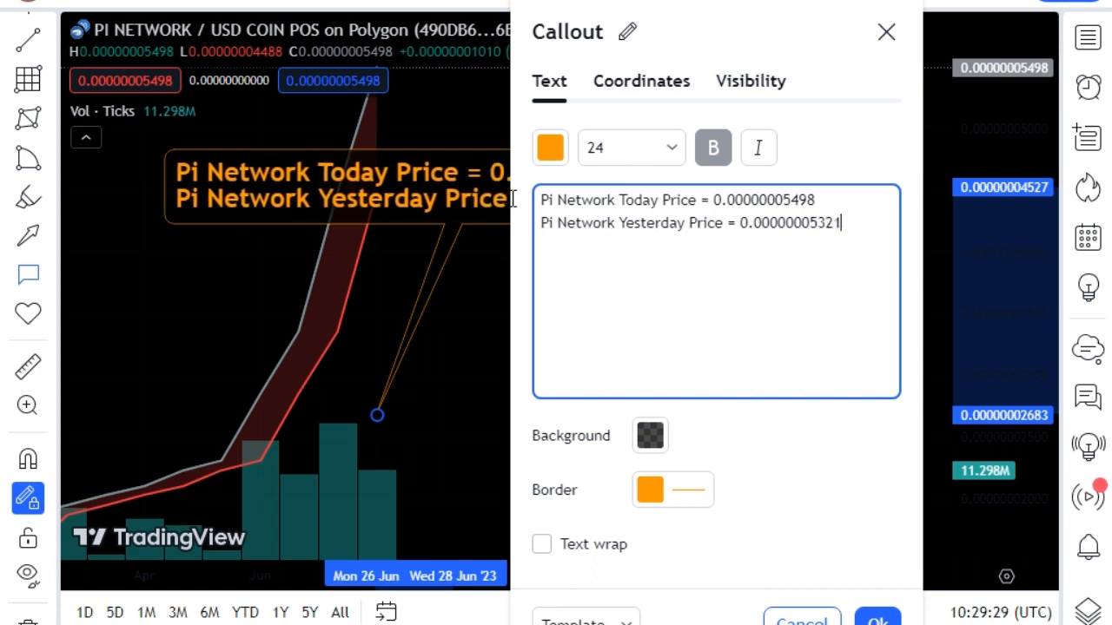
# Step: Type the 'Tomorrow's Pi Network Price Will Be = 0.00000005710' line
pyautogui.write('T')
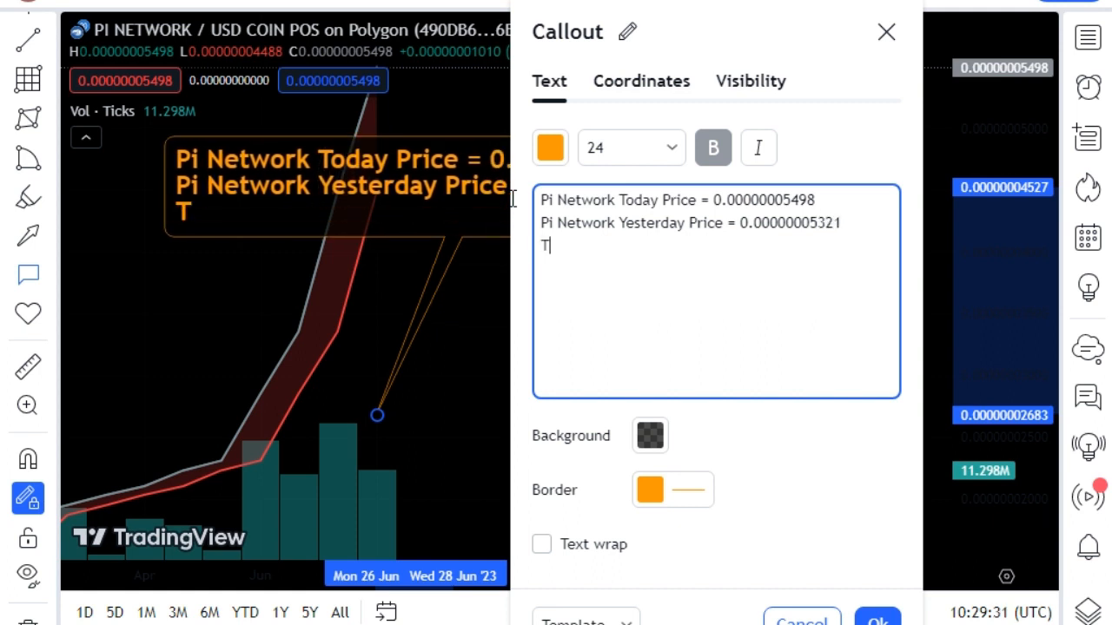
pyautogui.write('omorr')
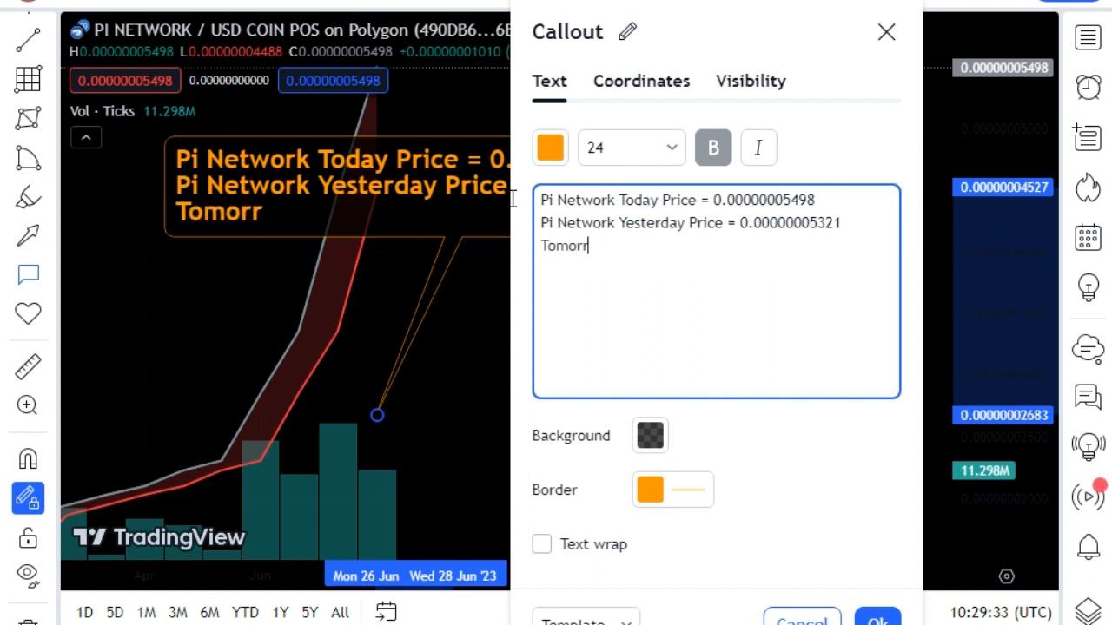
pyautogui.write("ow's")
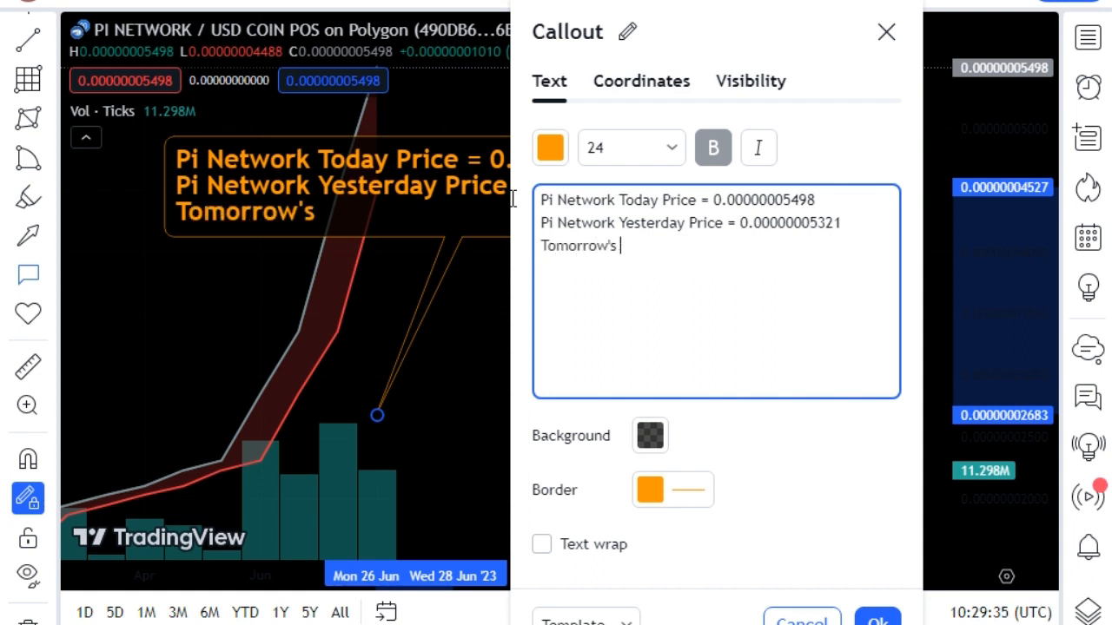
pyautogui.write('Pi Netw')
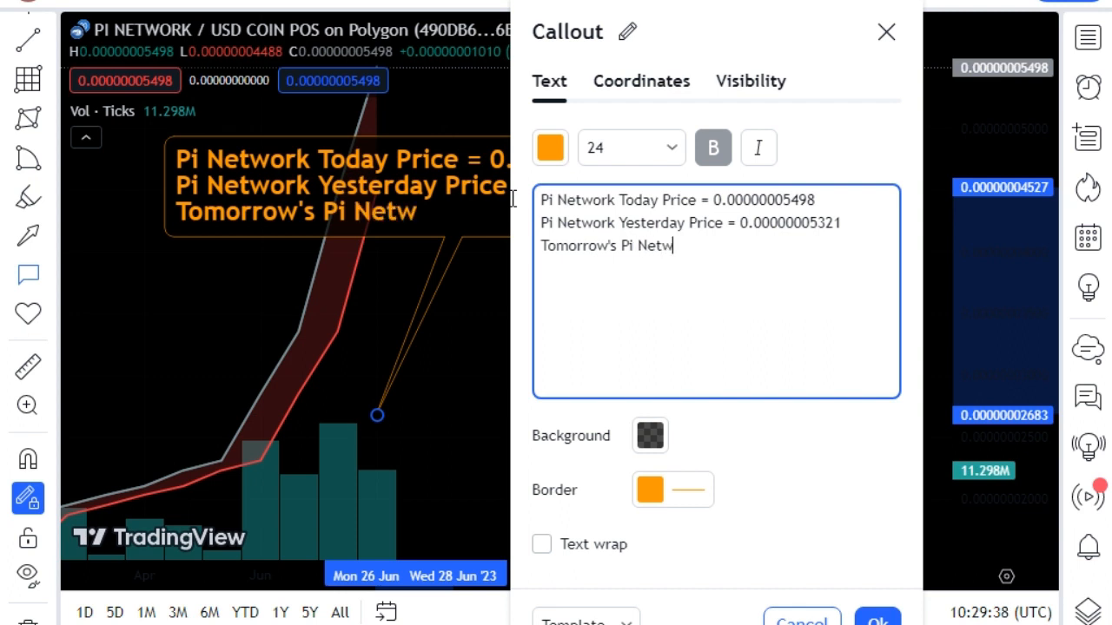
pyautogui.write('ork')
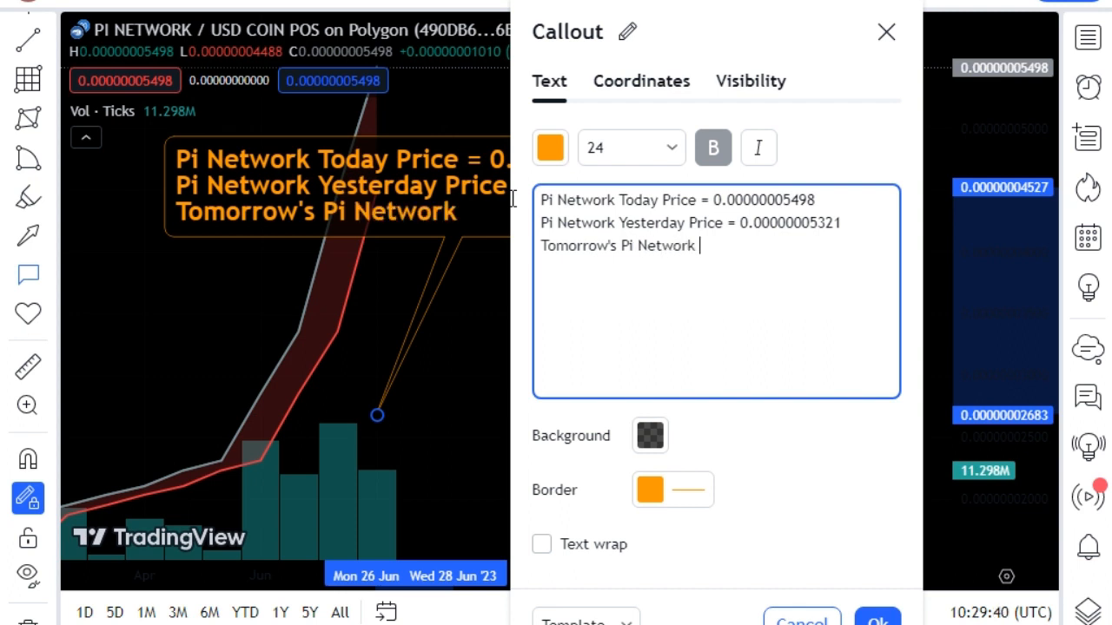
pyautogui.write('Pri')
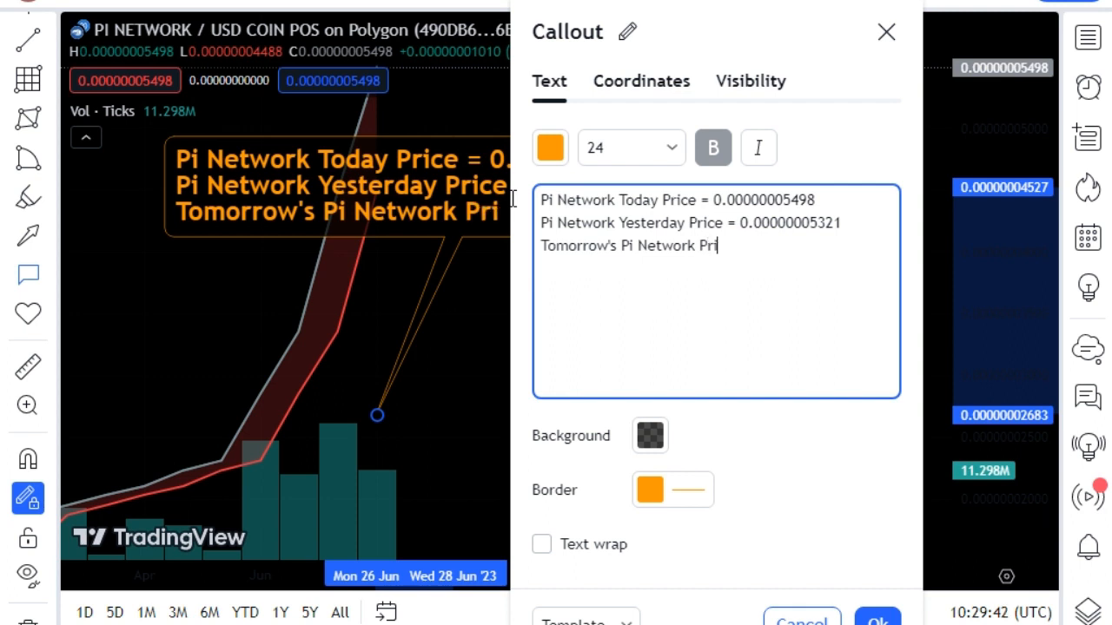
pyautogui.write('ce')
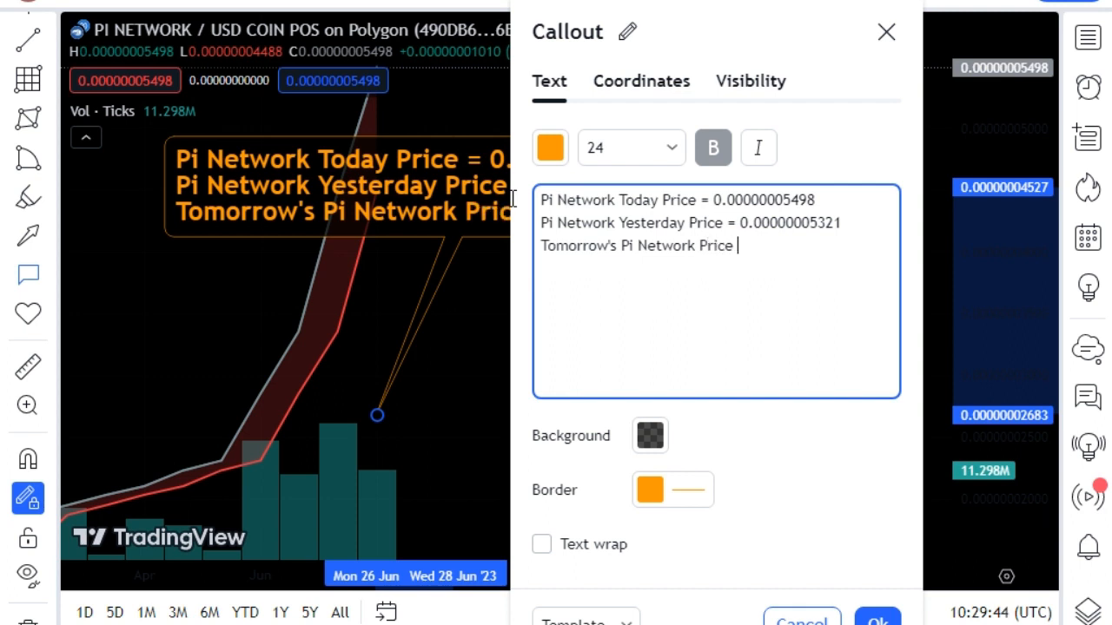
pyautogui.write('W')
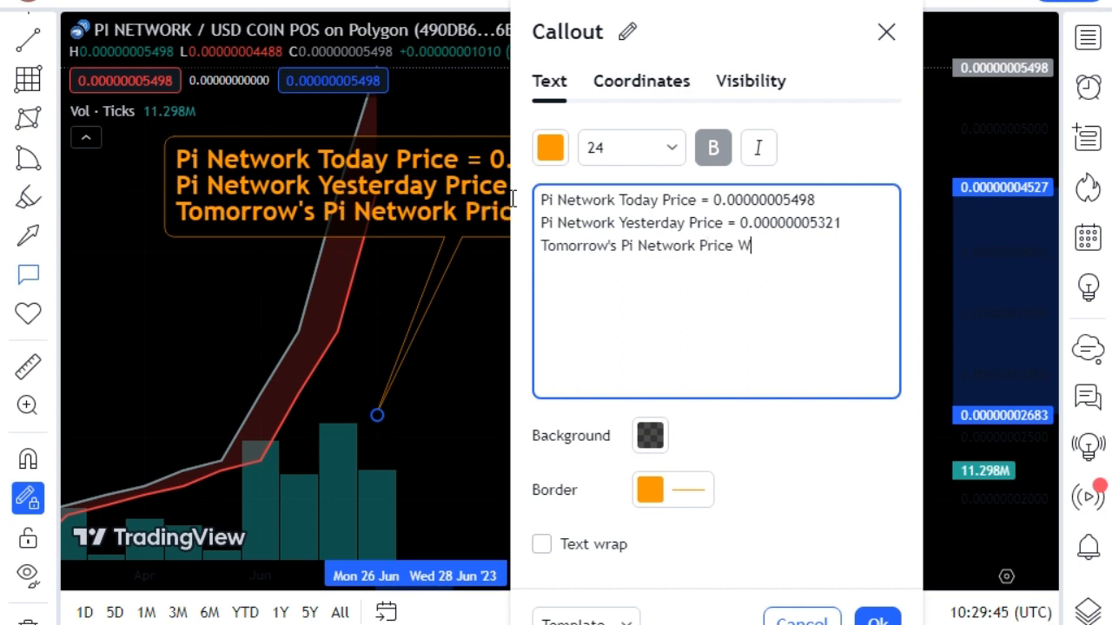
pyautogui.write('ill')
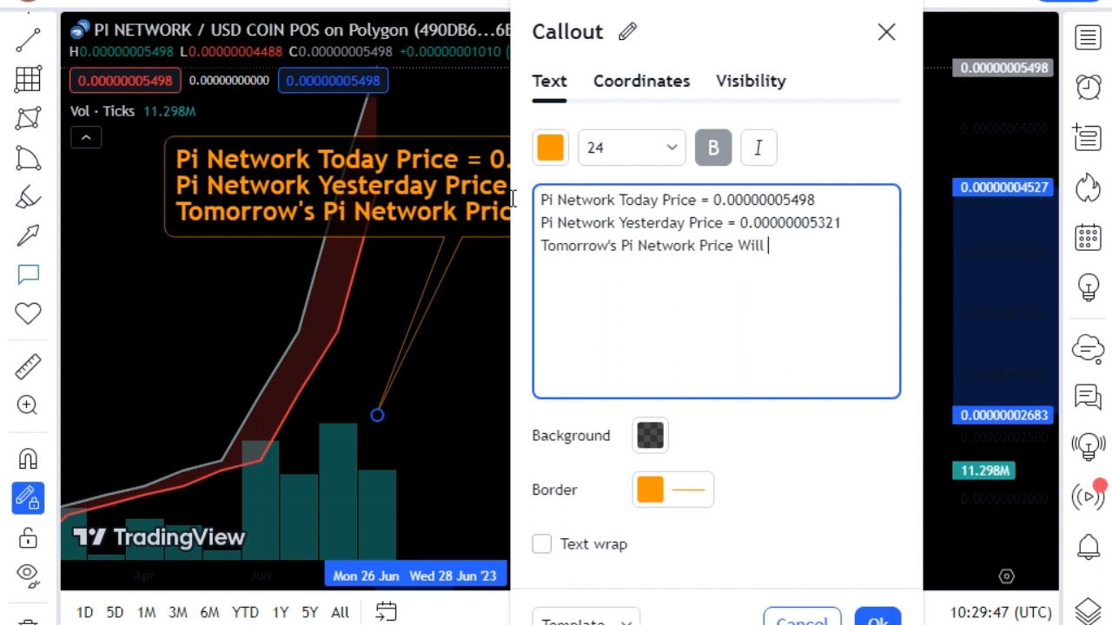
pyautogui.write('Be')
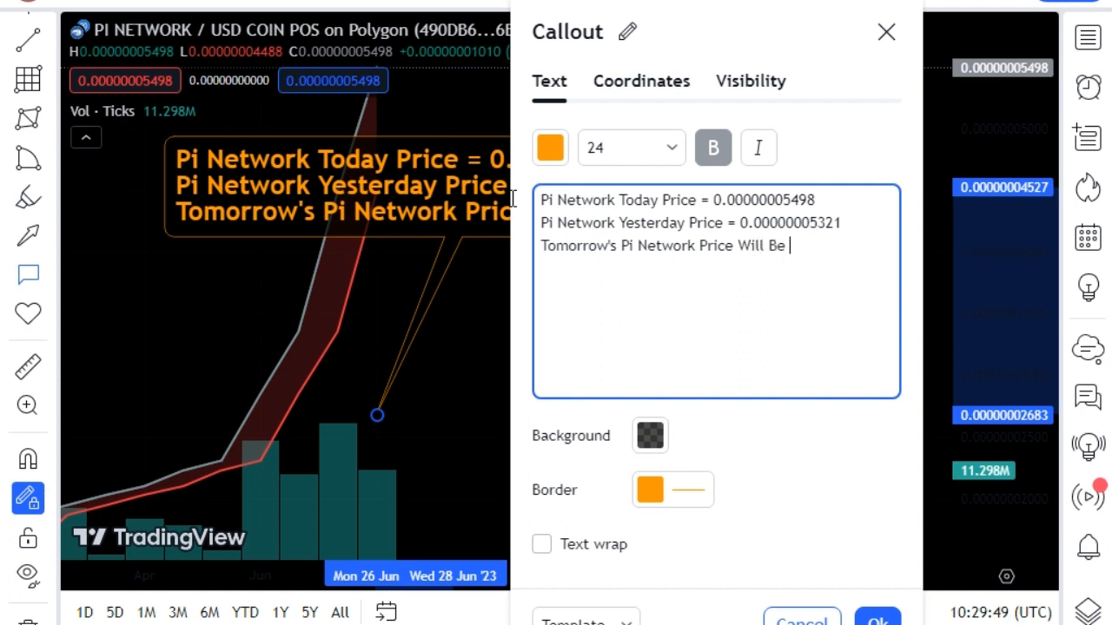
pyautogui.write('= 0')
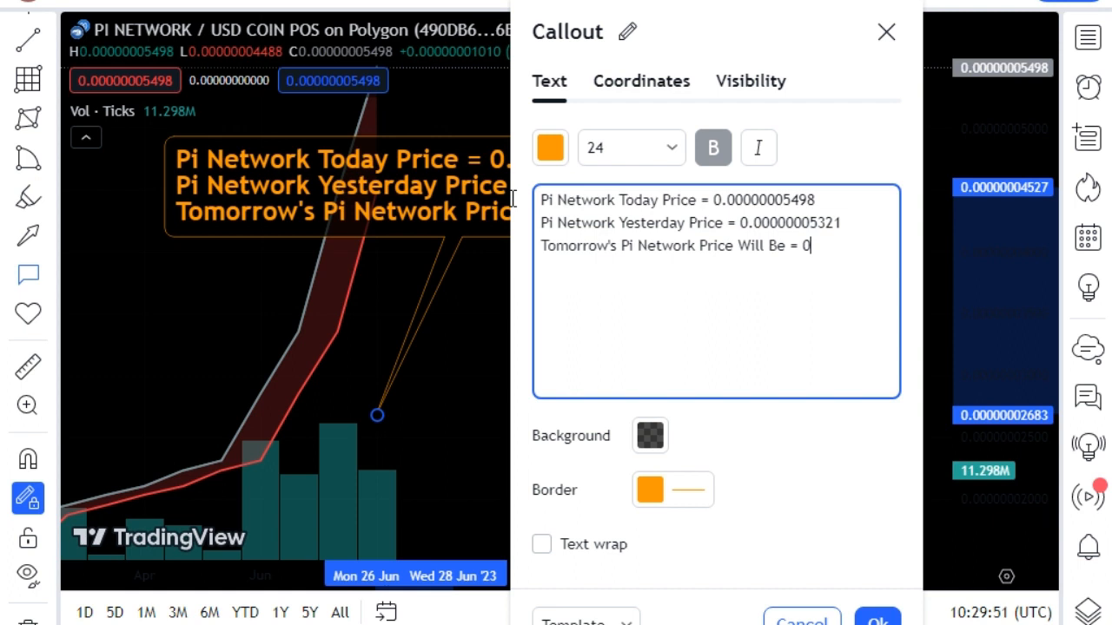
pyautogui.write('.0000')
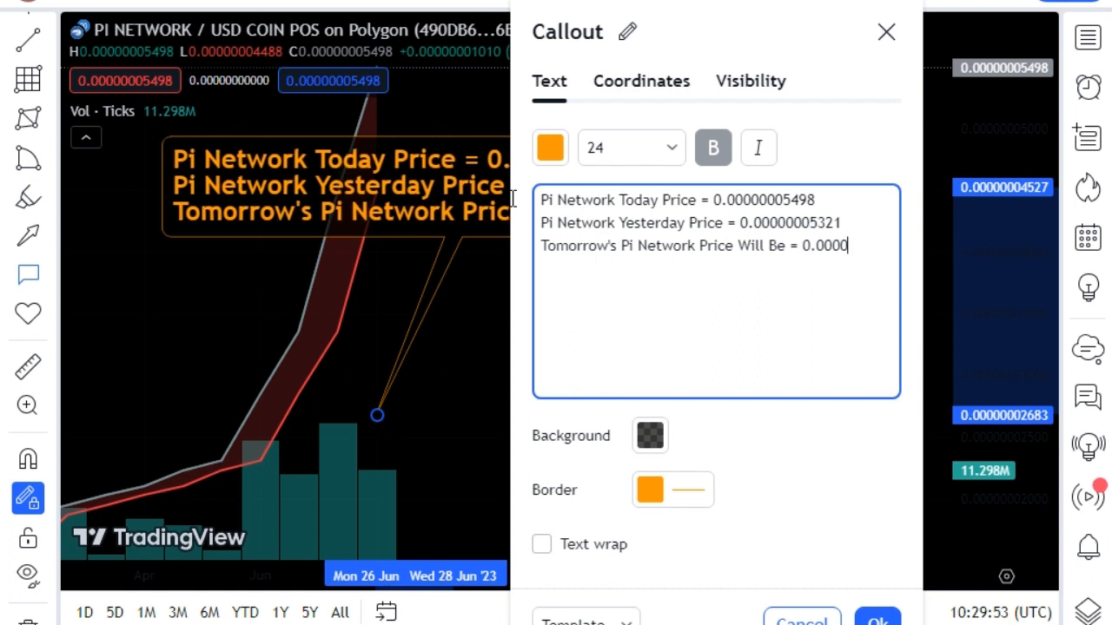
pyautogui.write('000')
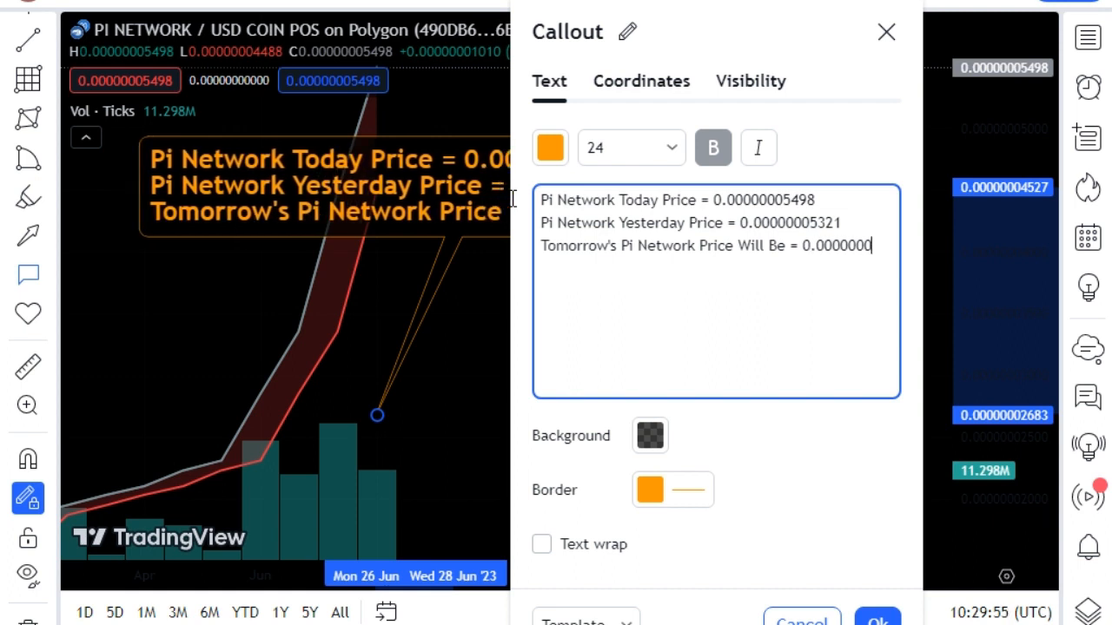
pyautogui.write('5710')
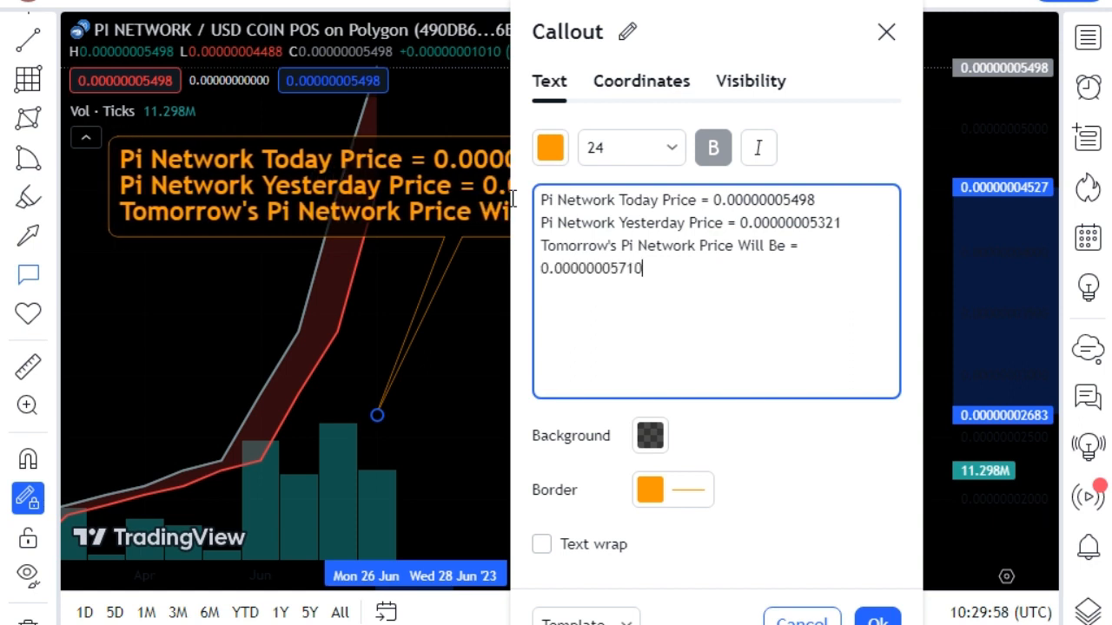
pyautogui.moveTo(847, 100)
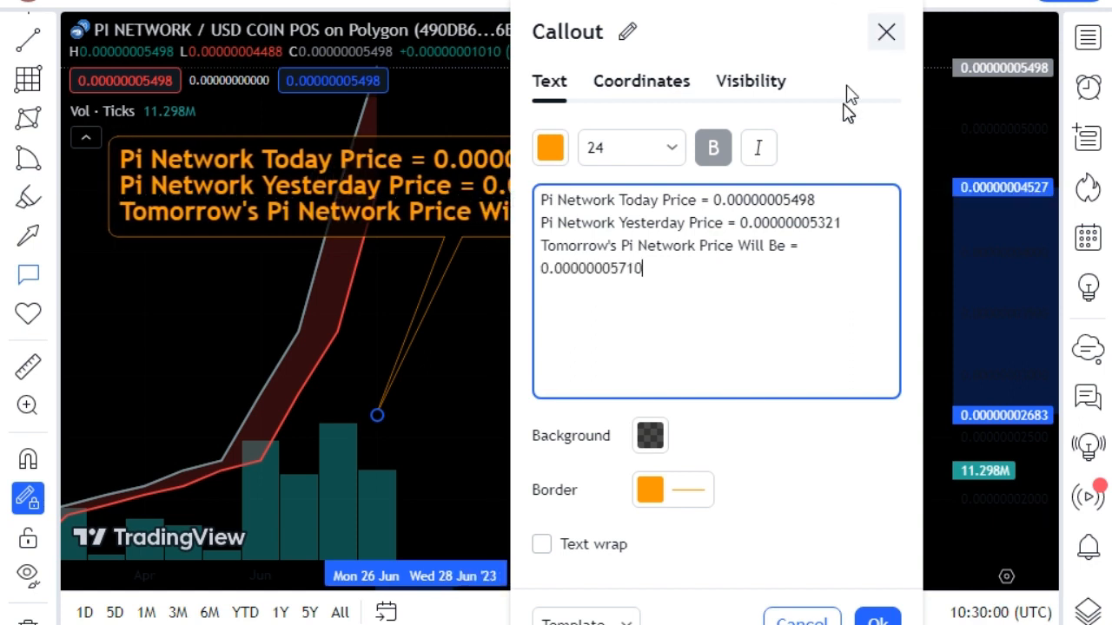
# Step: Apply the callout text and move the orange callout slightly lower on the chart
pyautogui.click(876, 617)
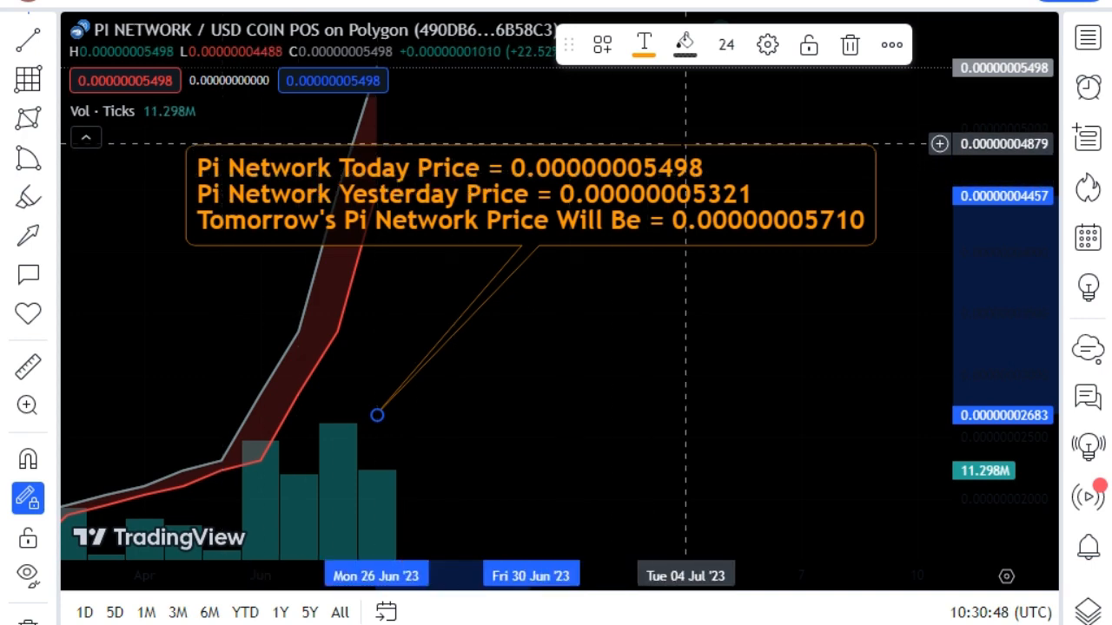
pyautogui.moveTo(373, 204)
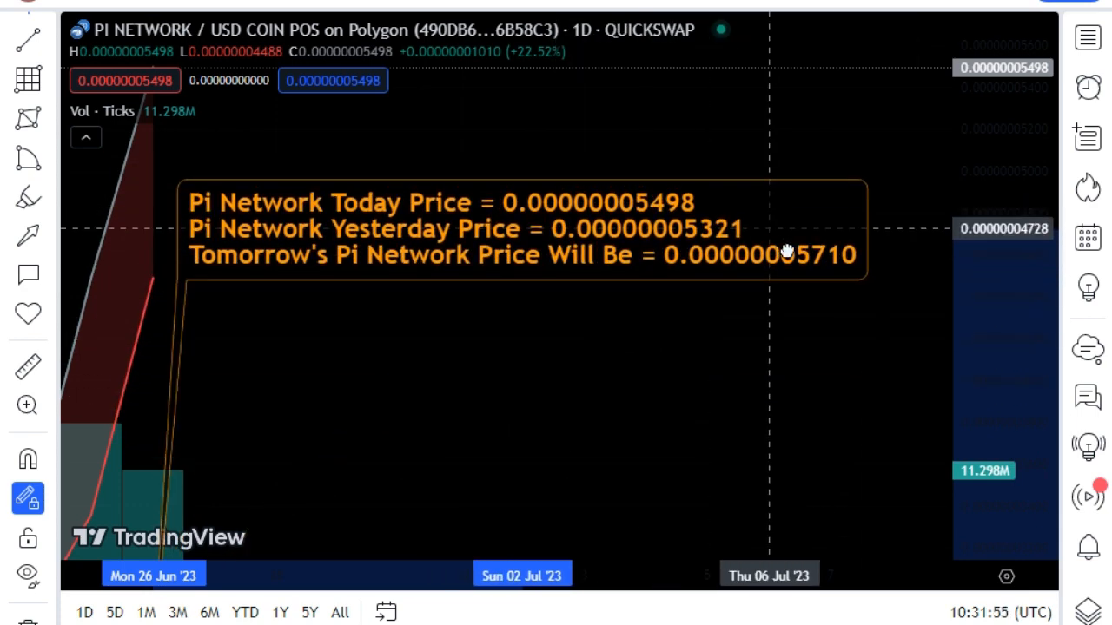
pyautogui.moveTo(782, 235); pyautogui.dragTo(781, 269)
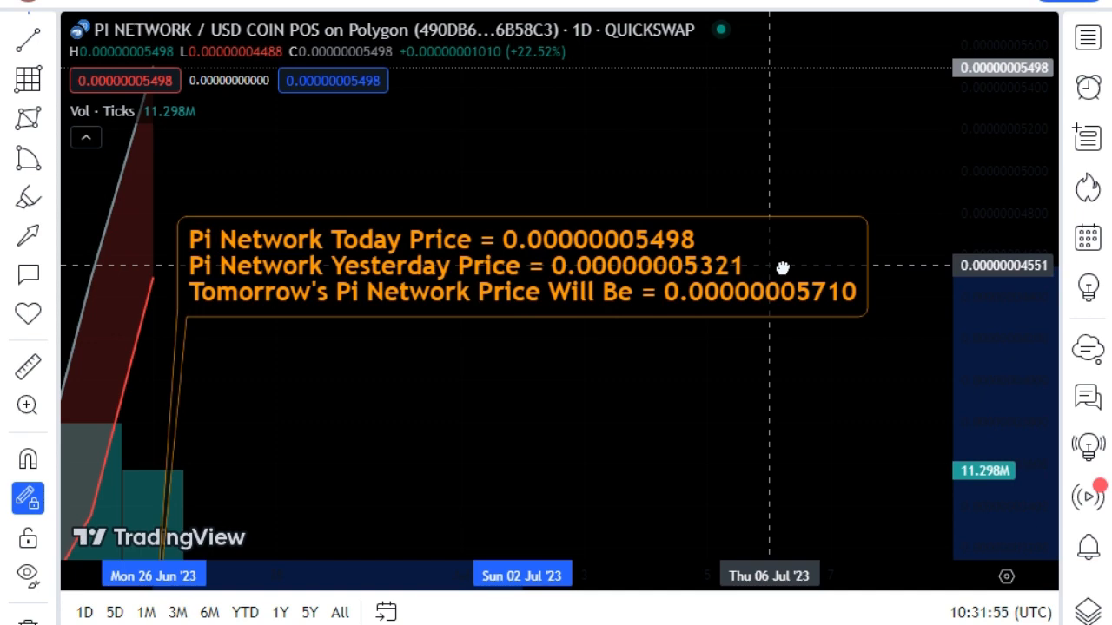